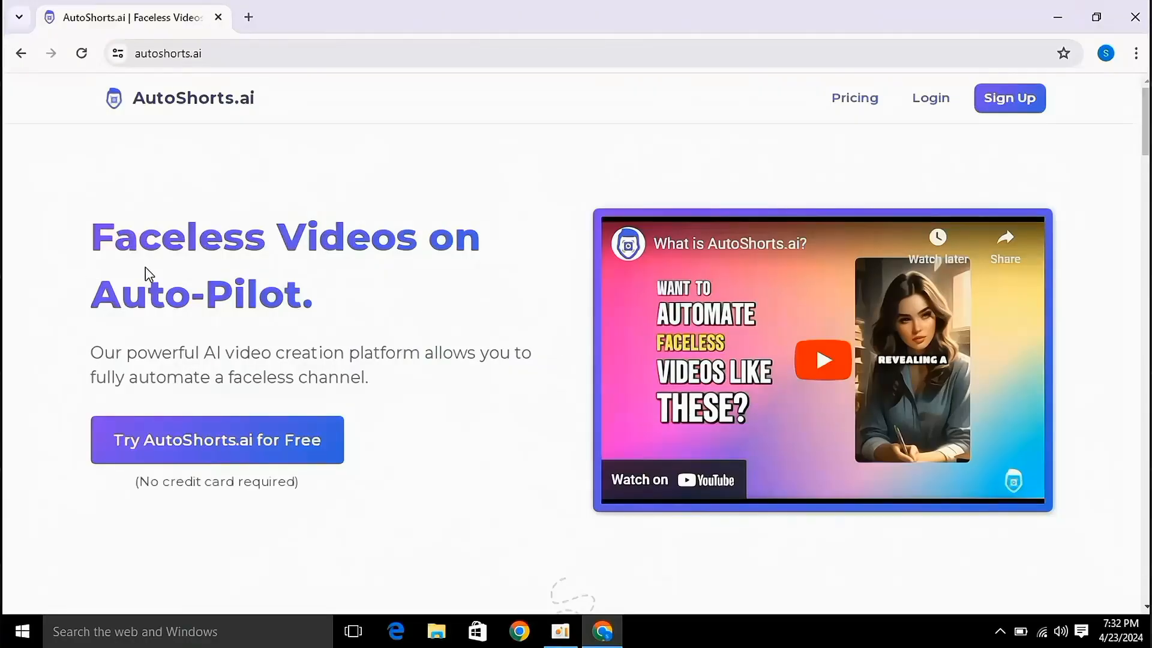
{"action": "mouse_move", "coordinate": [170, 110]}
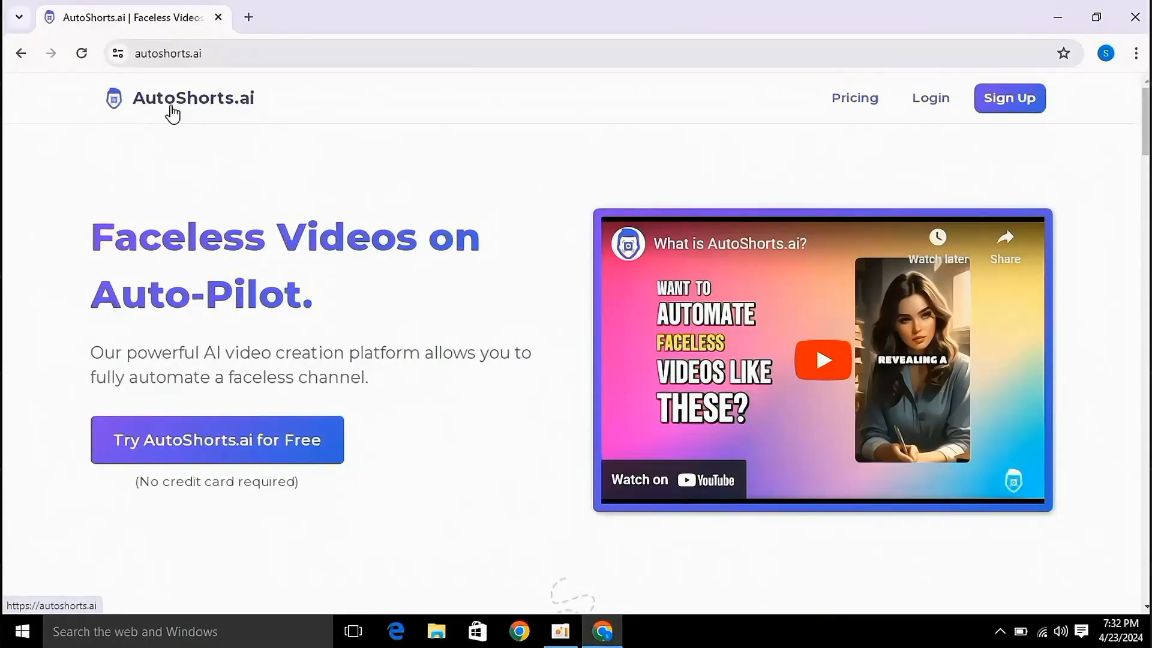
Go to the Billing page showing the Free plan with one series allowed
{"action": "scroll", "scroll_direction": "down", "scroll_amount": 3}
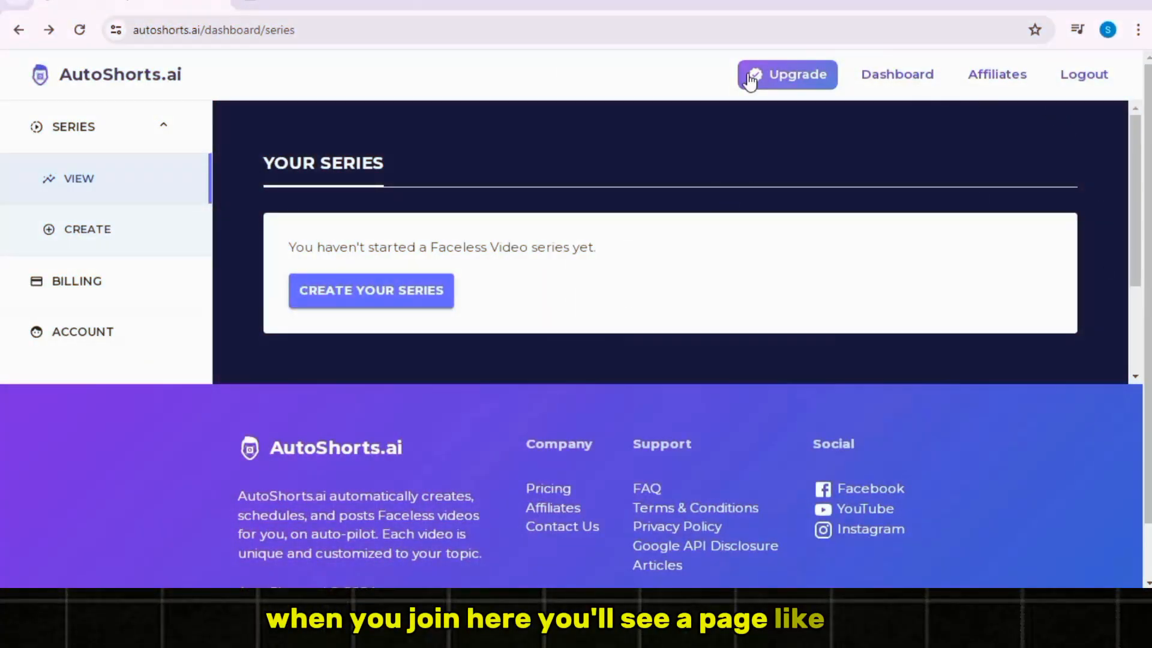
{"action": "mouse_move", "coordinate": [80, 132]}
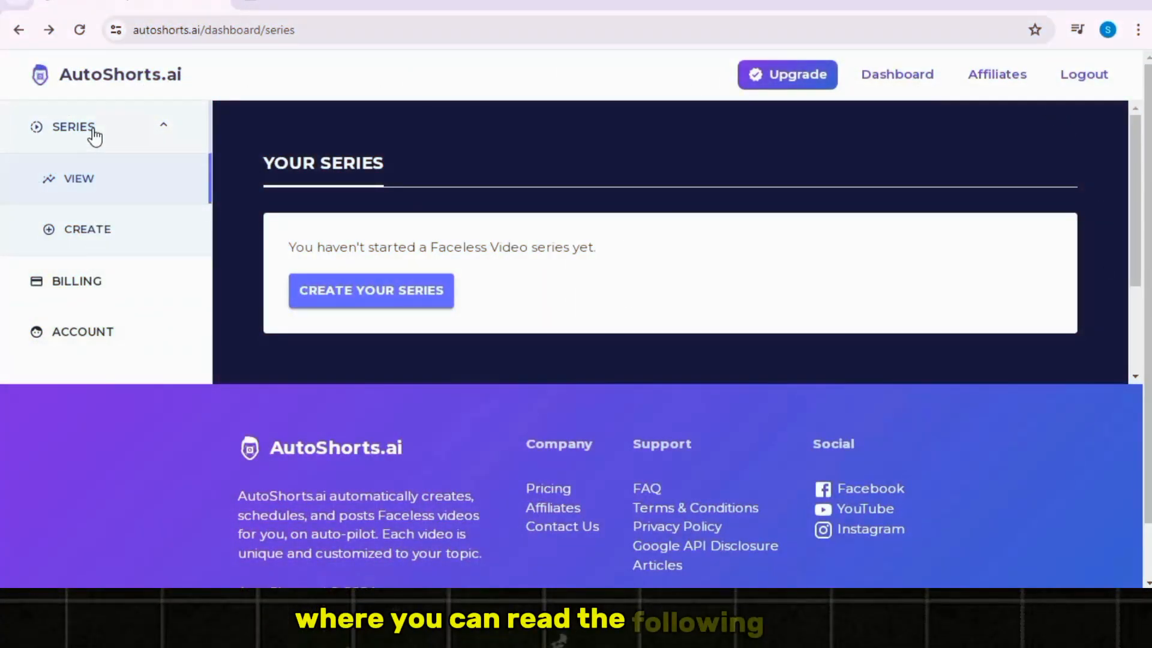
{"action": "mouse_move", "coordinate": [76, 280]}
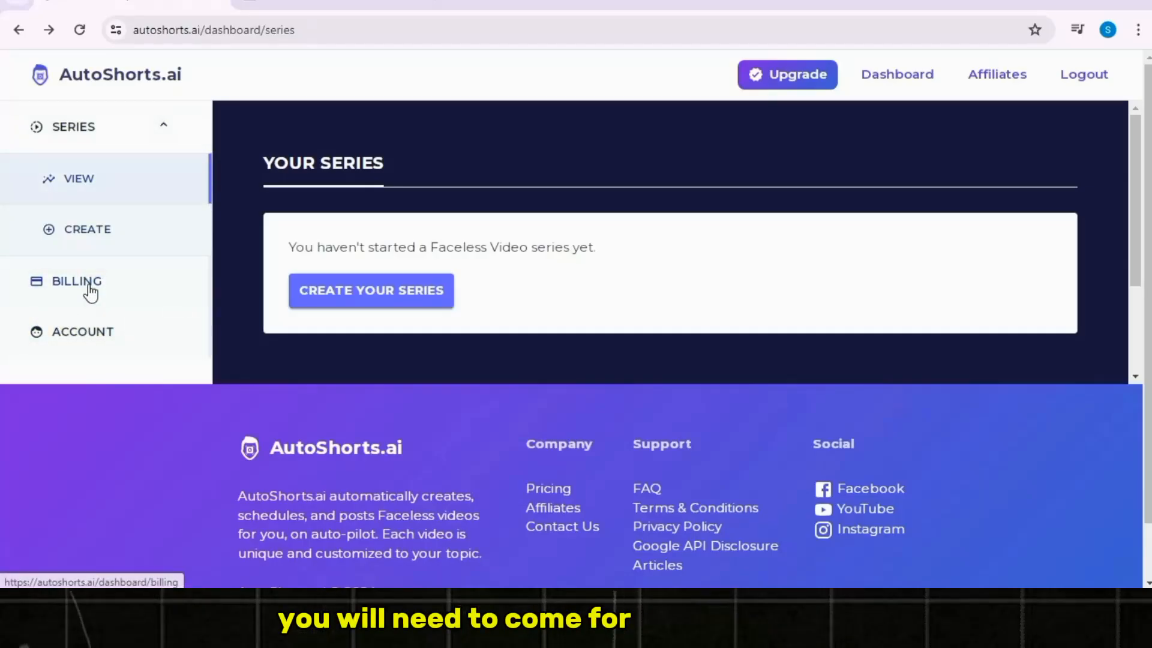
{"action": "left_click", "coordinate": [77, 280]}
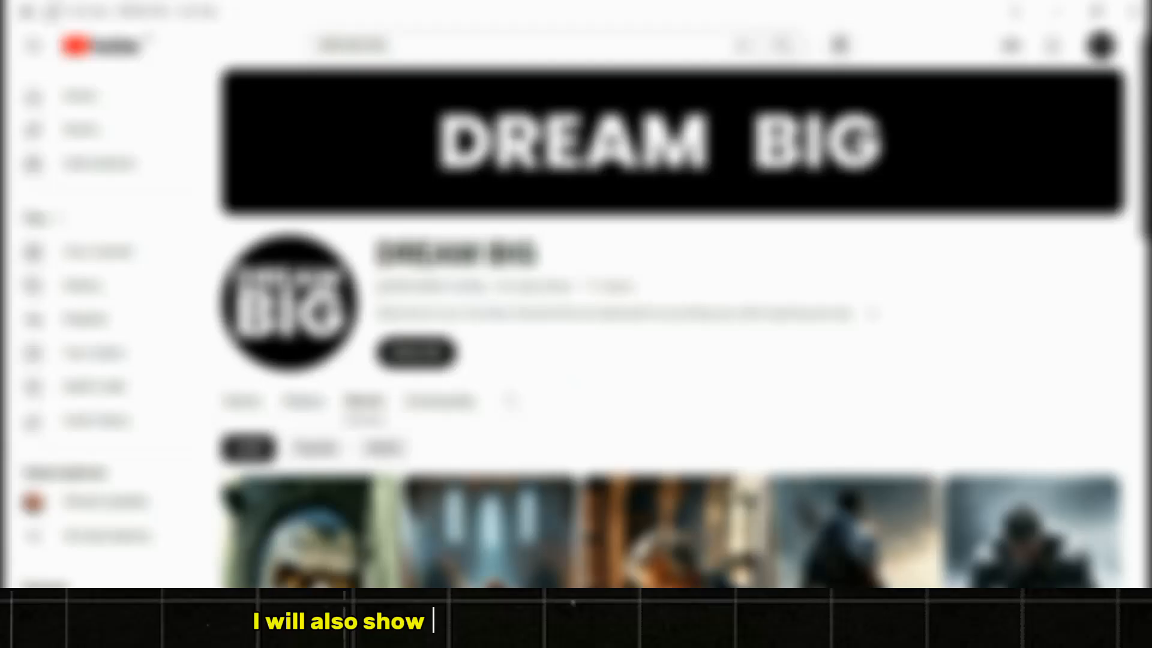
{"action": "scroll", "scroll_direction": "down", "scroll_amount": 3}
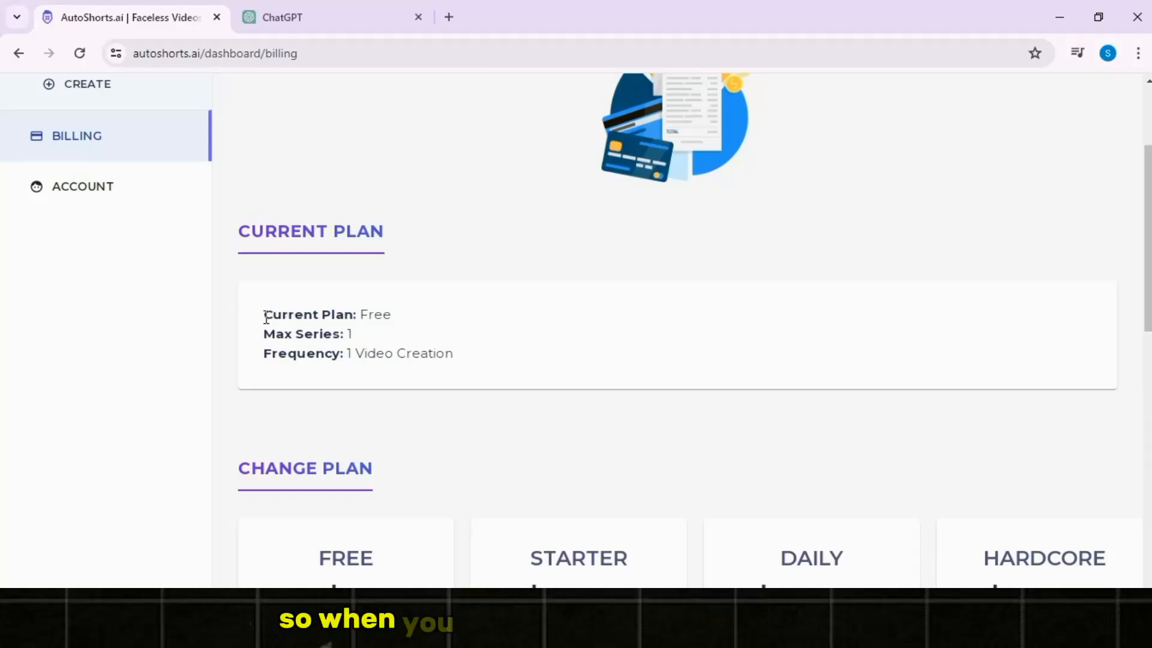
{"action": "mouse_move", "coordinate": [404, 322]}
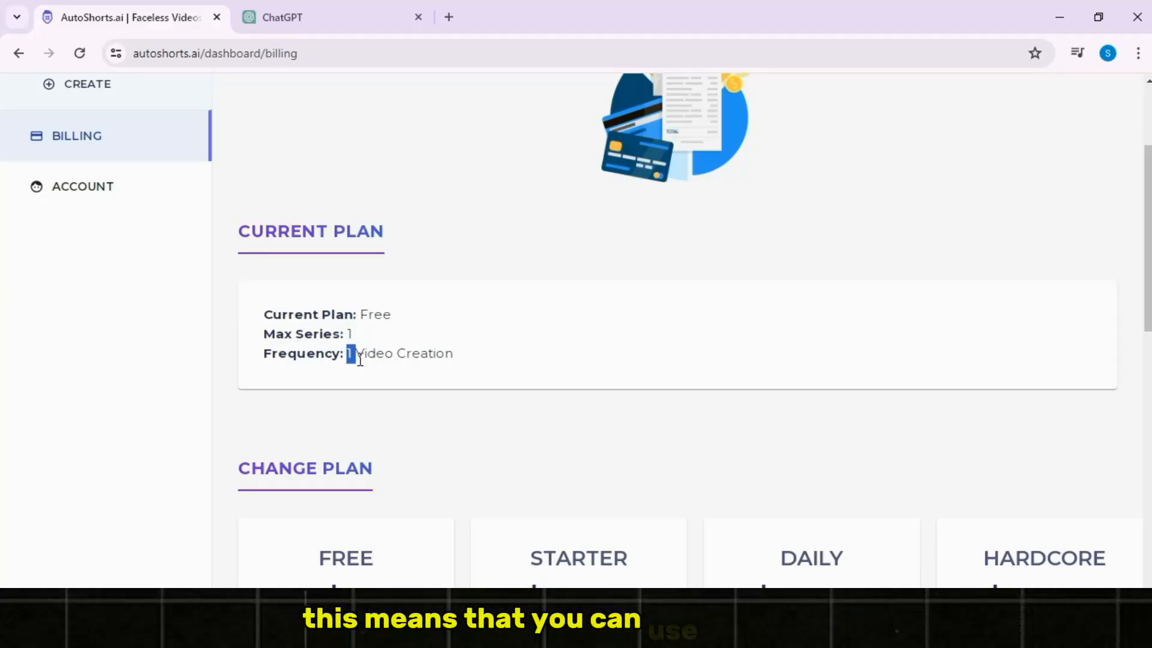
{"action": "mouse_move", "coordinate": [336, 313]}
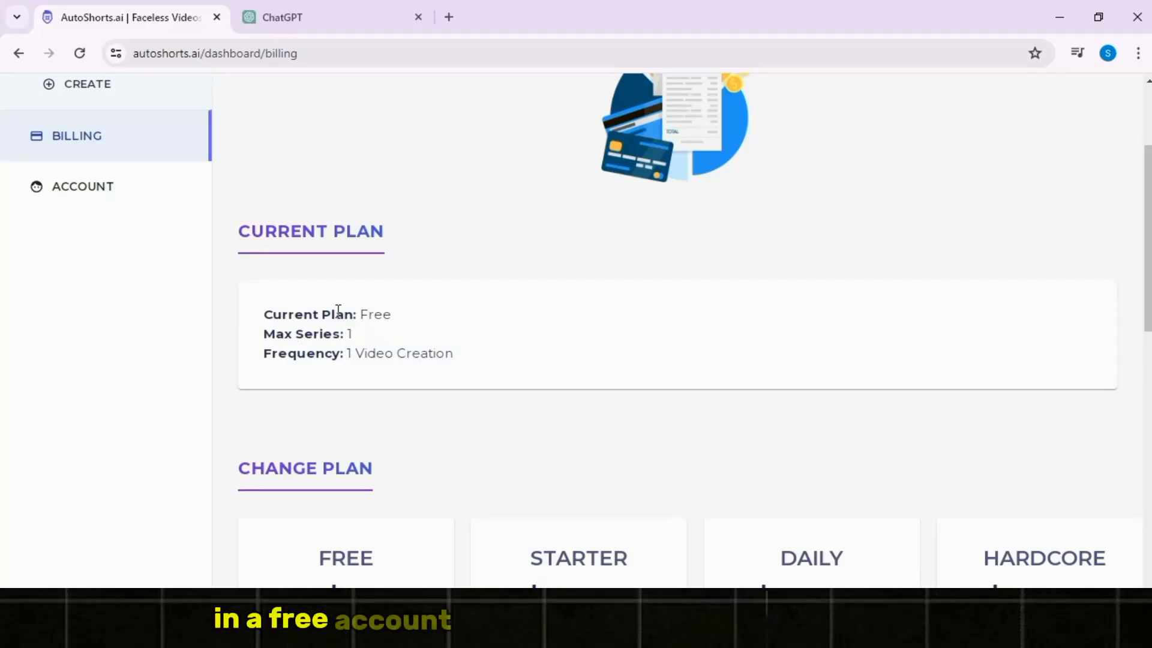
{"action": "scroll", "scroll_direction": "down", "scroll_amount": 3}
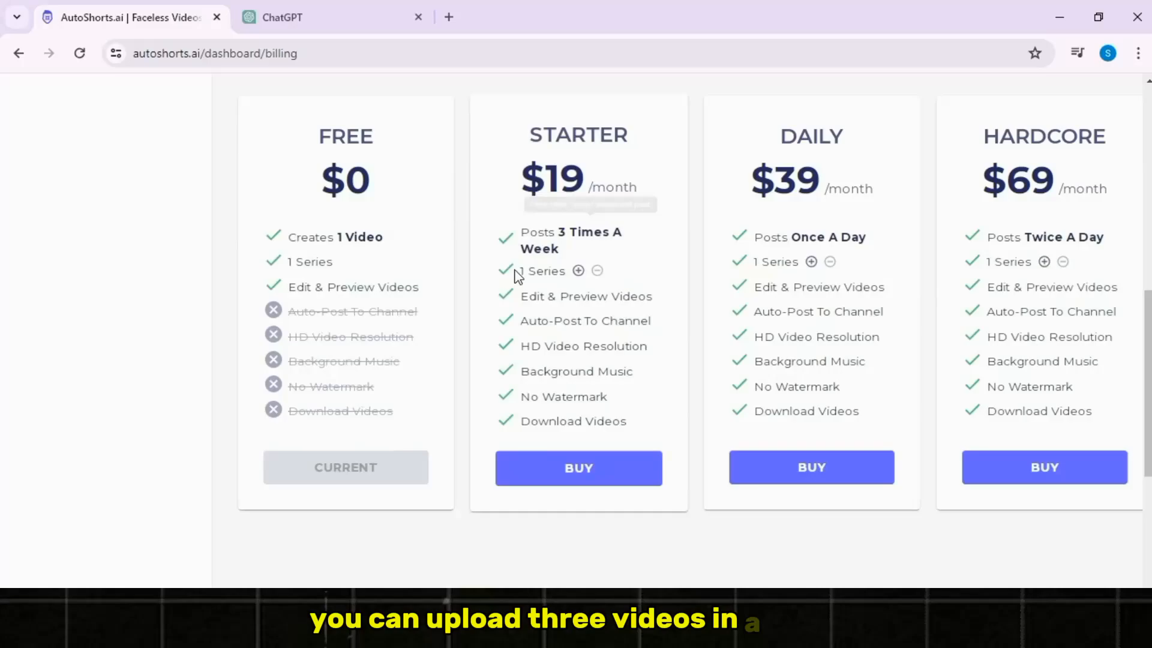
Raise the Starter plan to 5 series at $95 per month
{"action": "left_click", "coordinate": [578, 270]}
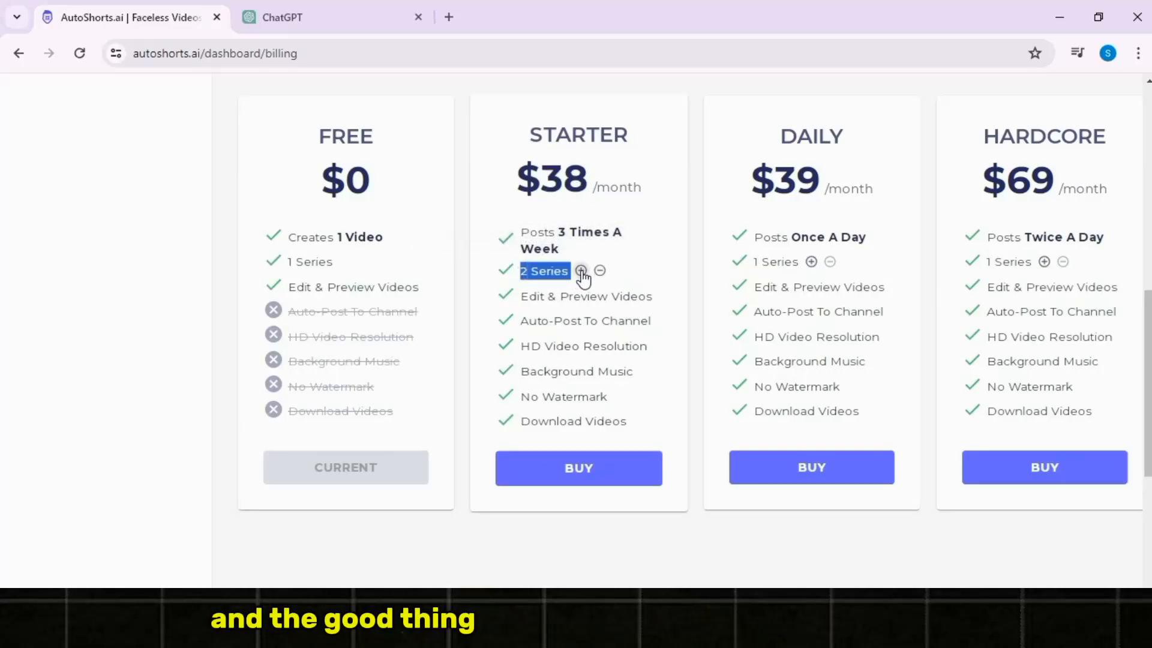
{"action": "left_click", "coordinate": [581, 270]}
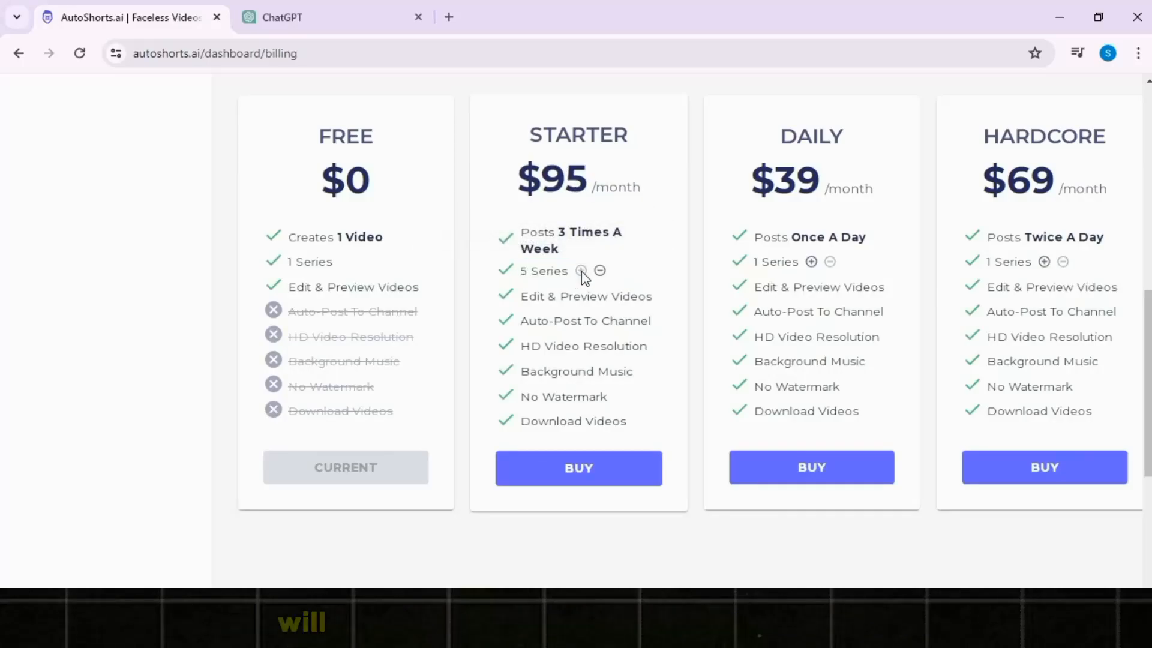
{"action": "double_click", "coordinate": [585, 296]}
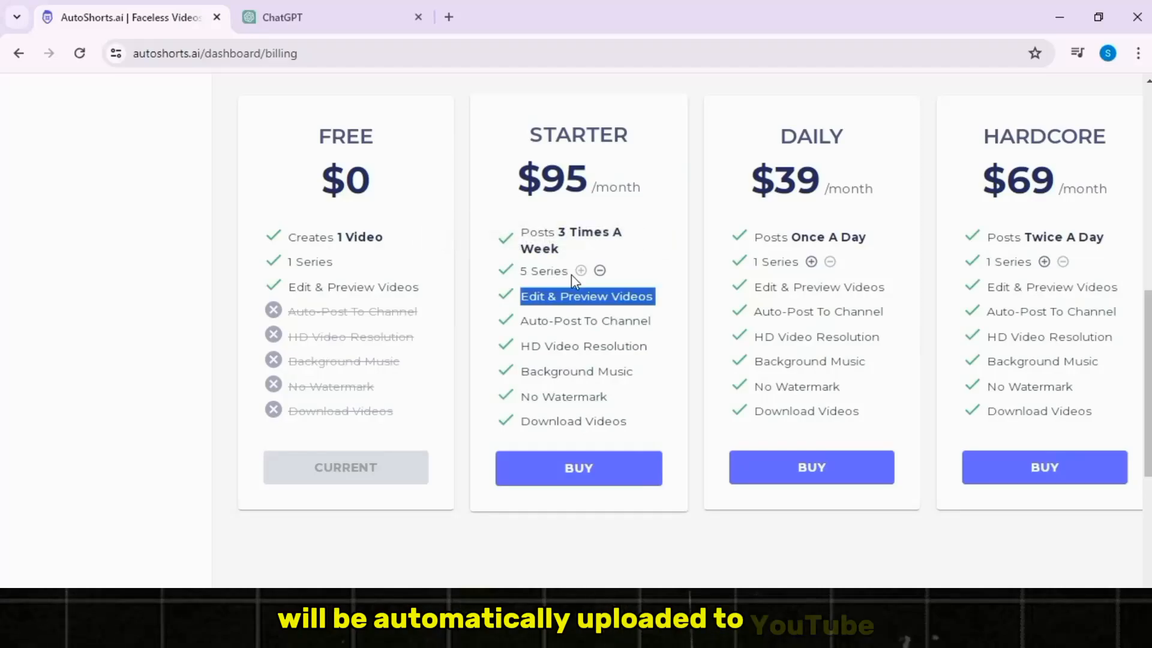
{"action": "mouse_move", "coordinate": [558, 270]}
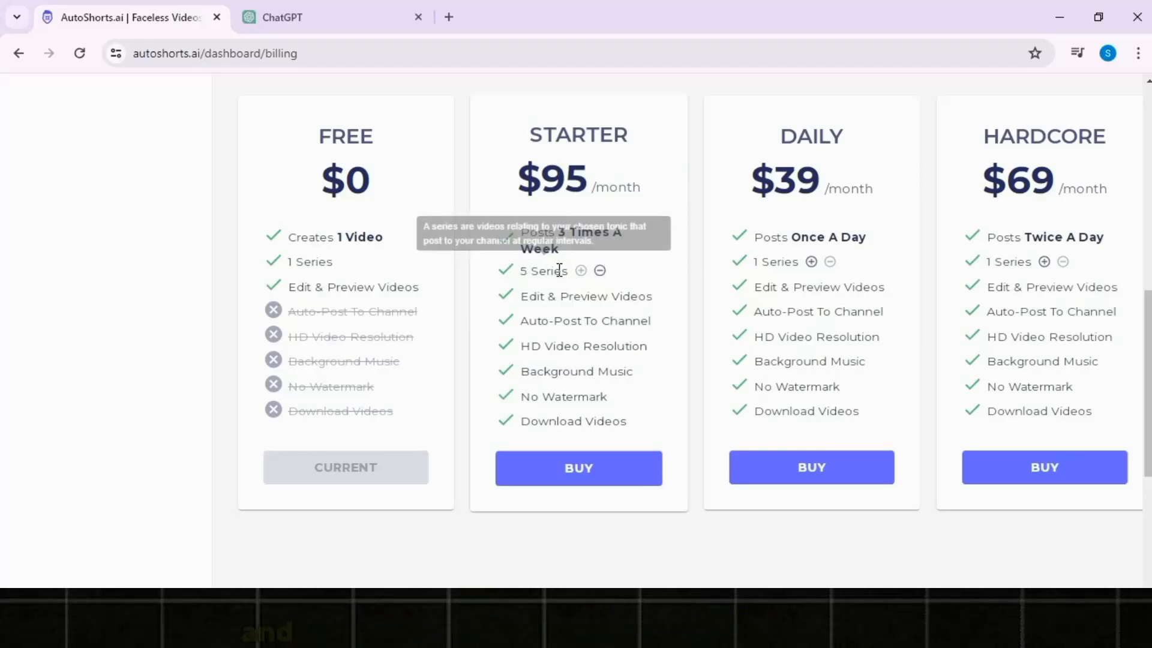
{"action": "mouse_move", "coordinate": [630, 320]}
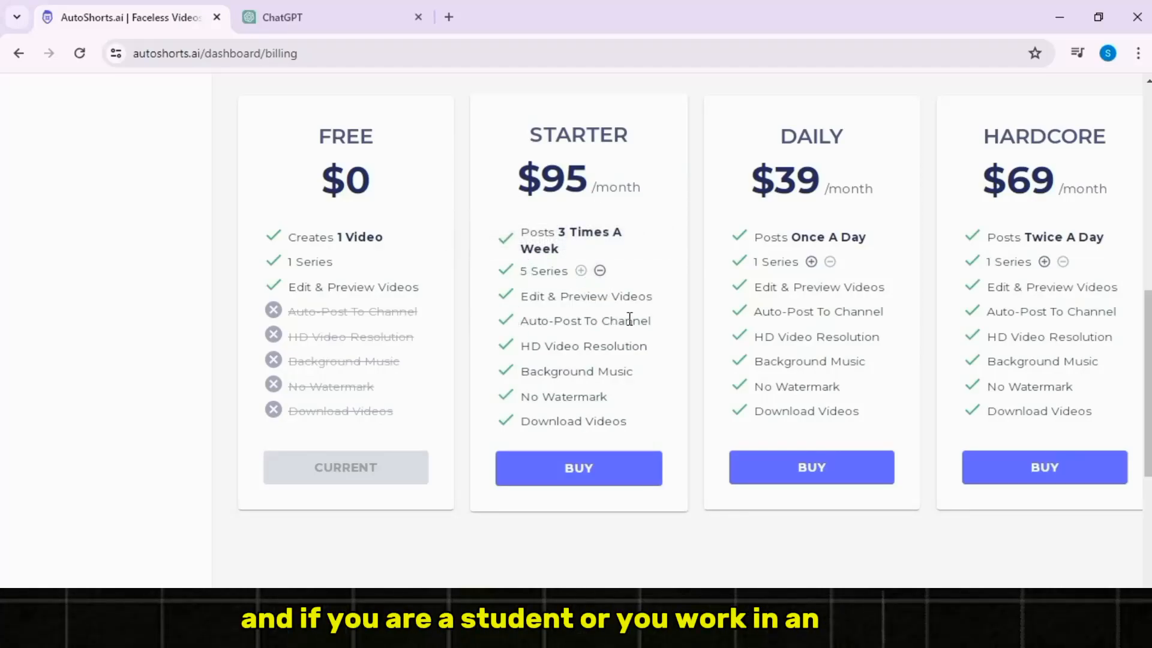
{"action": "mouse_move", "coordinate": [608, 376]}
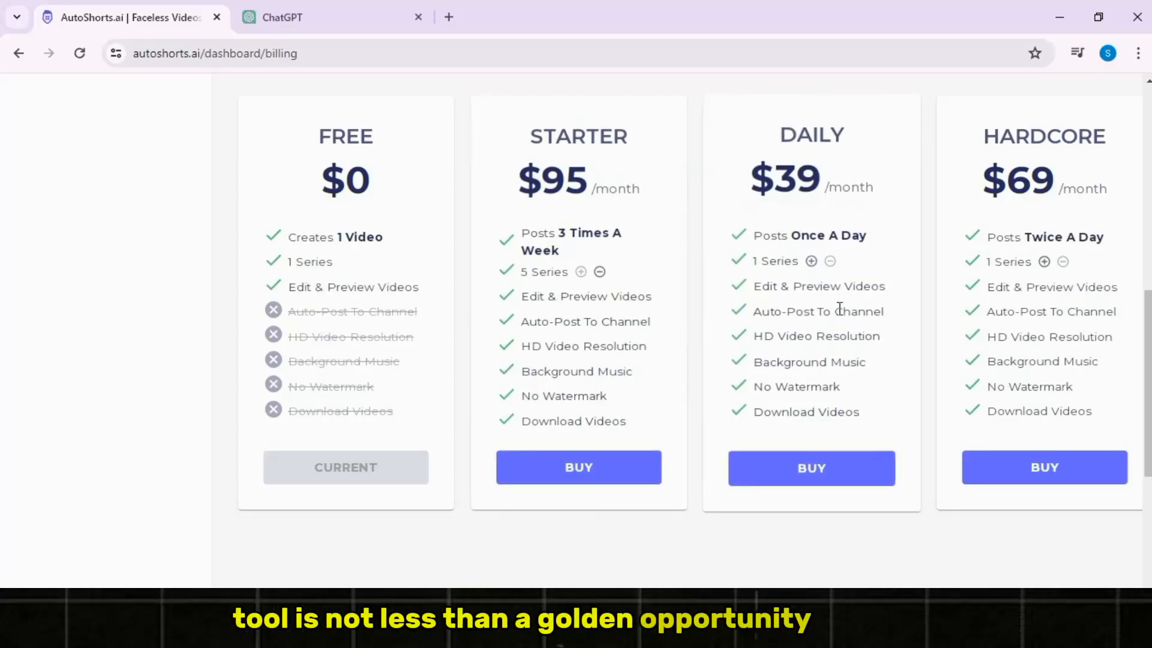
{"action": "mouse_move", "coordinate": [813, 260]}
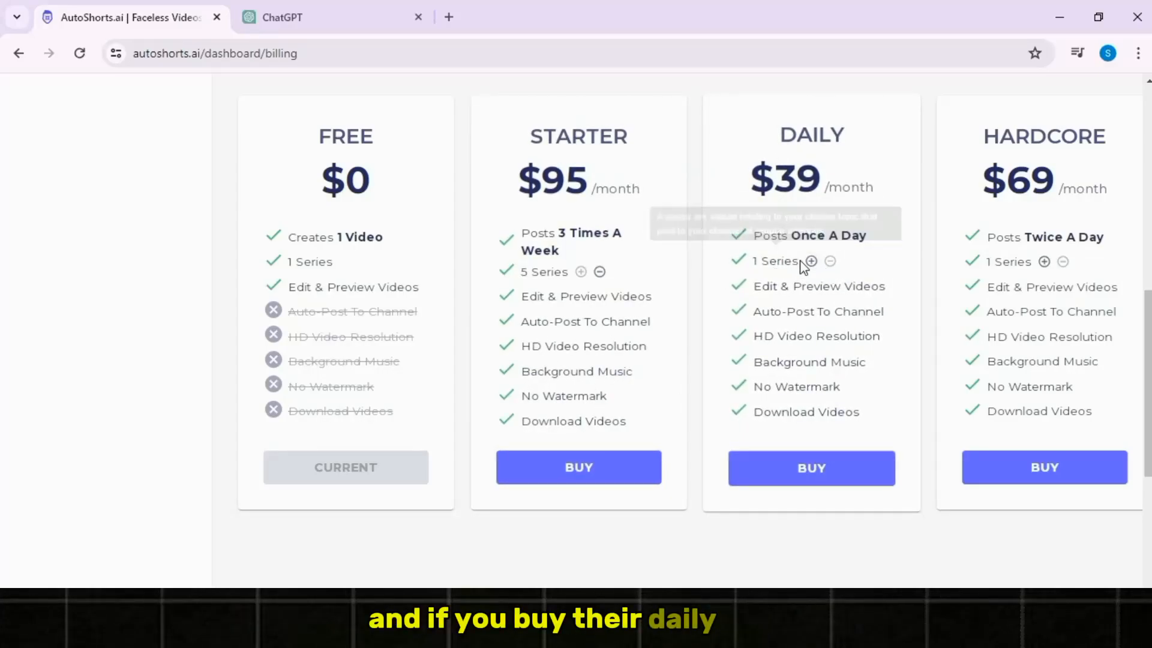
Bump the Daily plan to 2 series and back down to 1 series at $39
{"action": "left_click", "coordinate": [812, 260]}
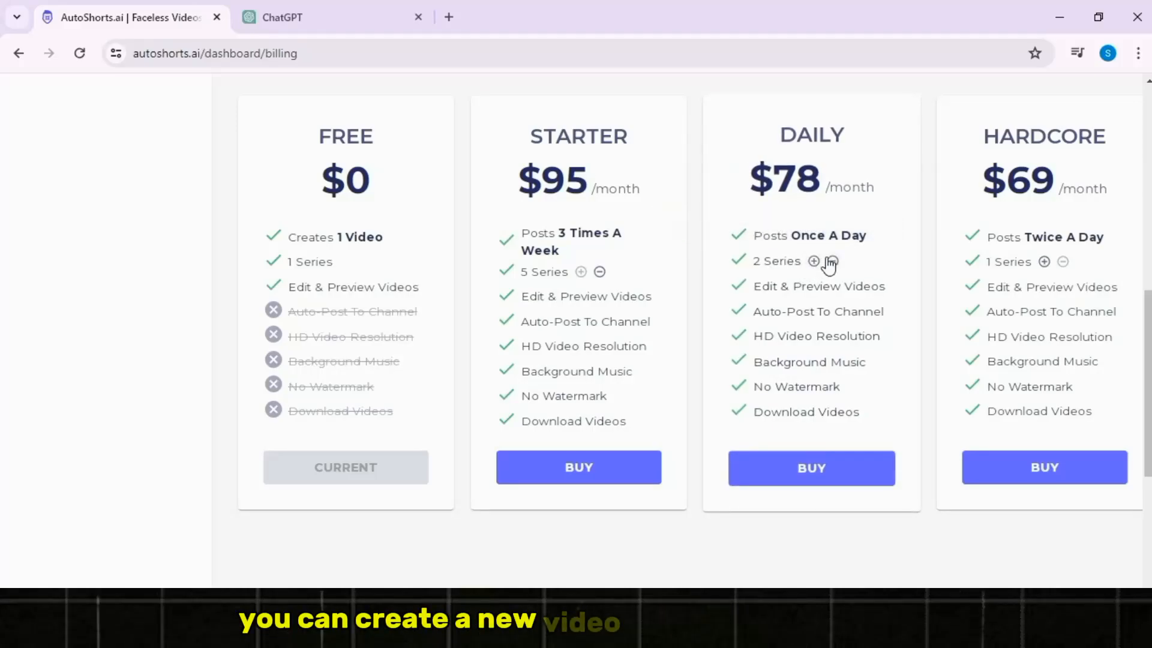
{"action": "left_click", "coordinate": [829, 260]}
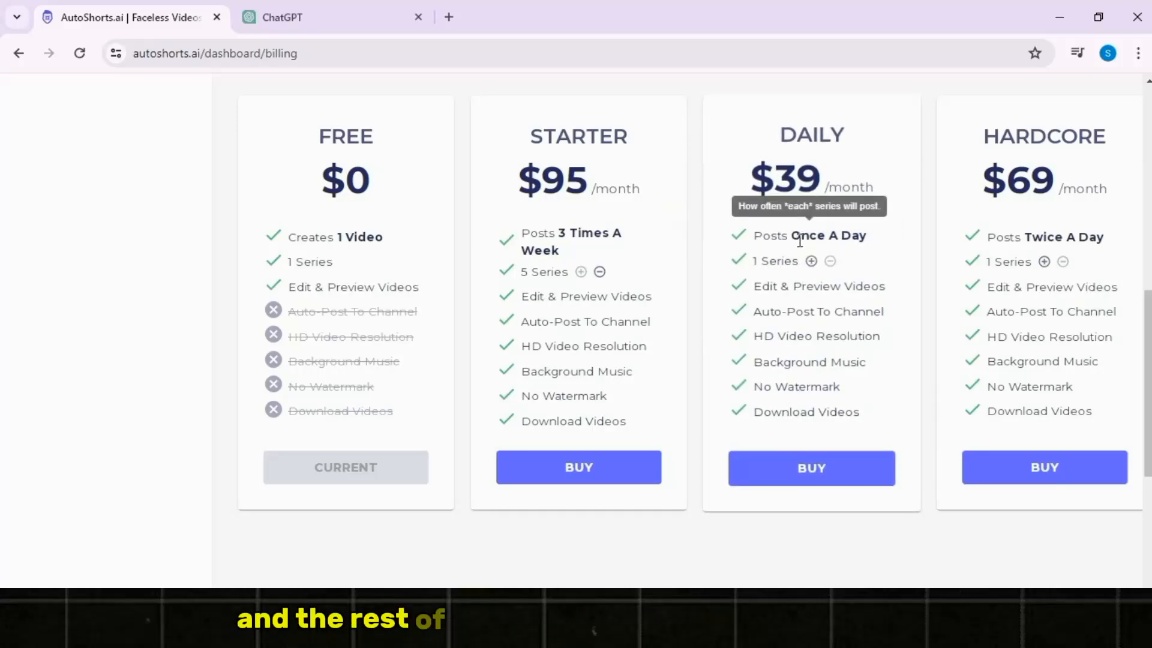
{"action": "mouse_move", "coordinate": [762, 401]}
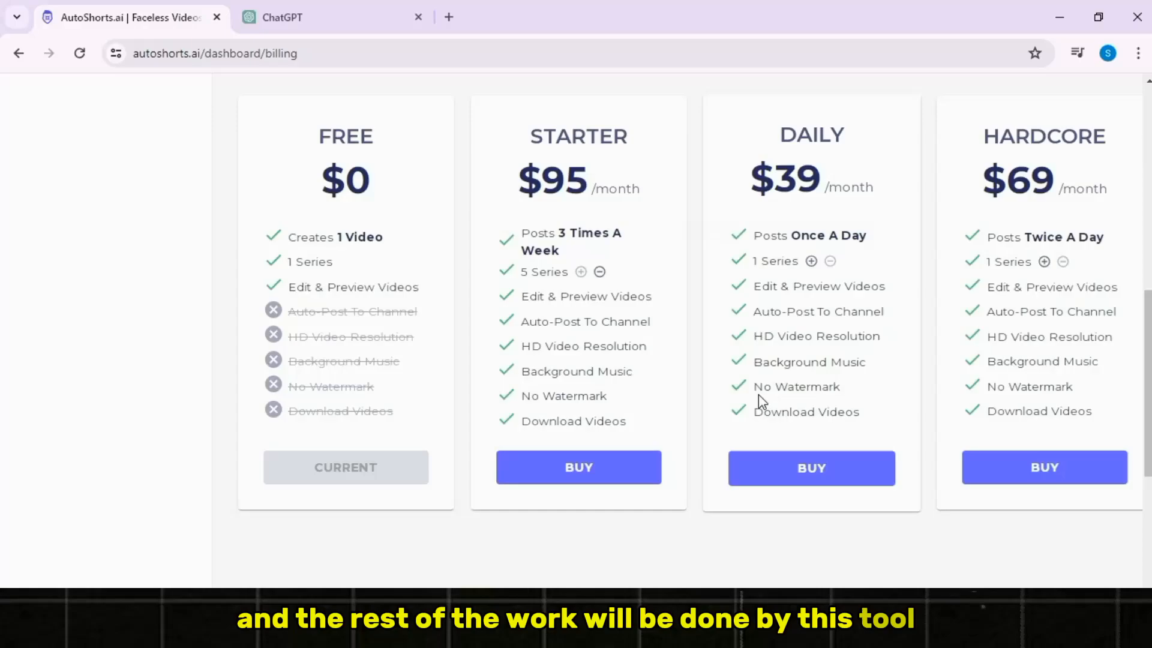
{"action": "mouse_move", "coordinate": [1003, 145]}
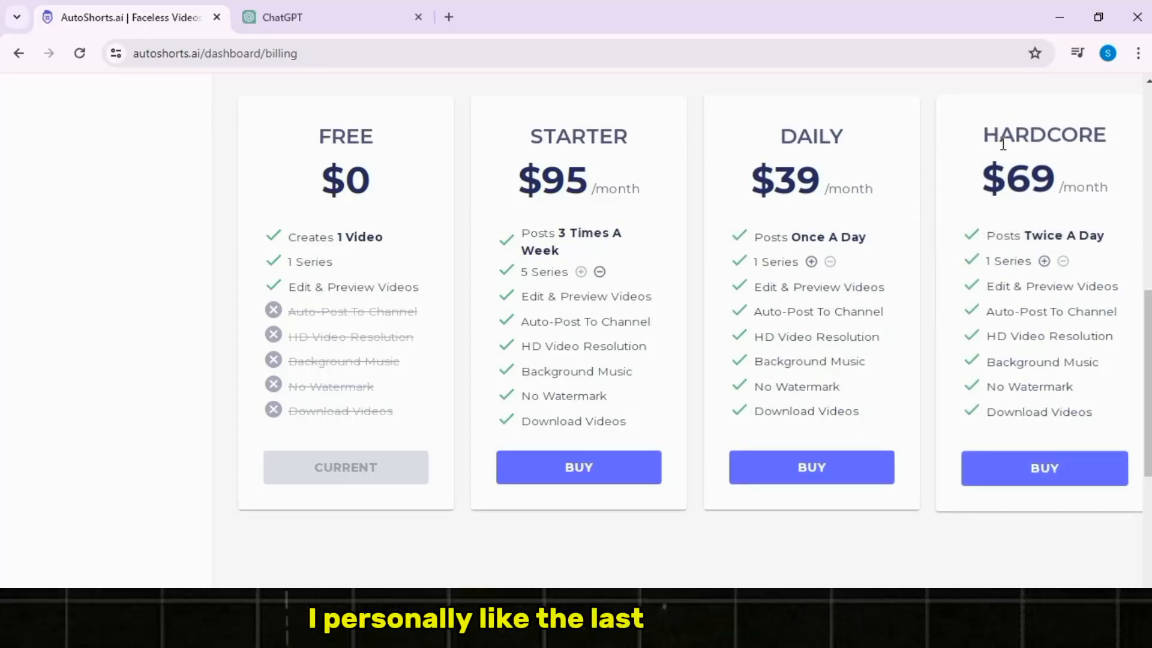
{"action": "mouse_move", "coordinate": [1024, 231]}
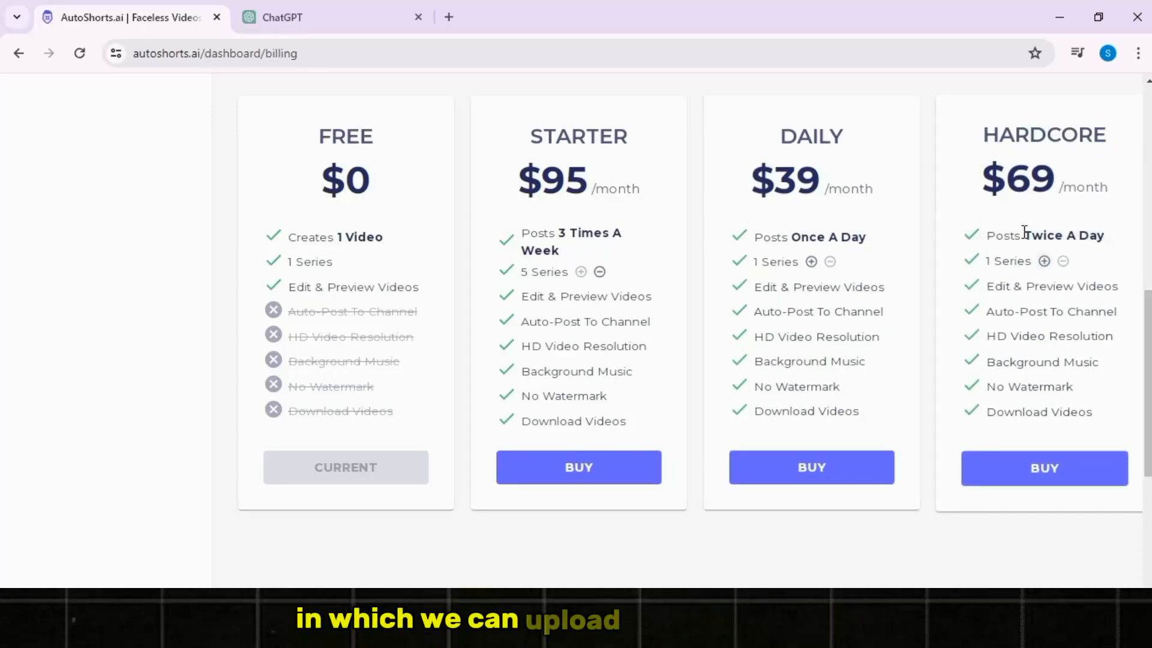
{"action": "double_click", "coordinate": [1062, 236]}
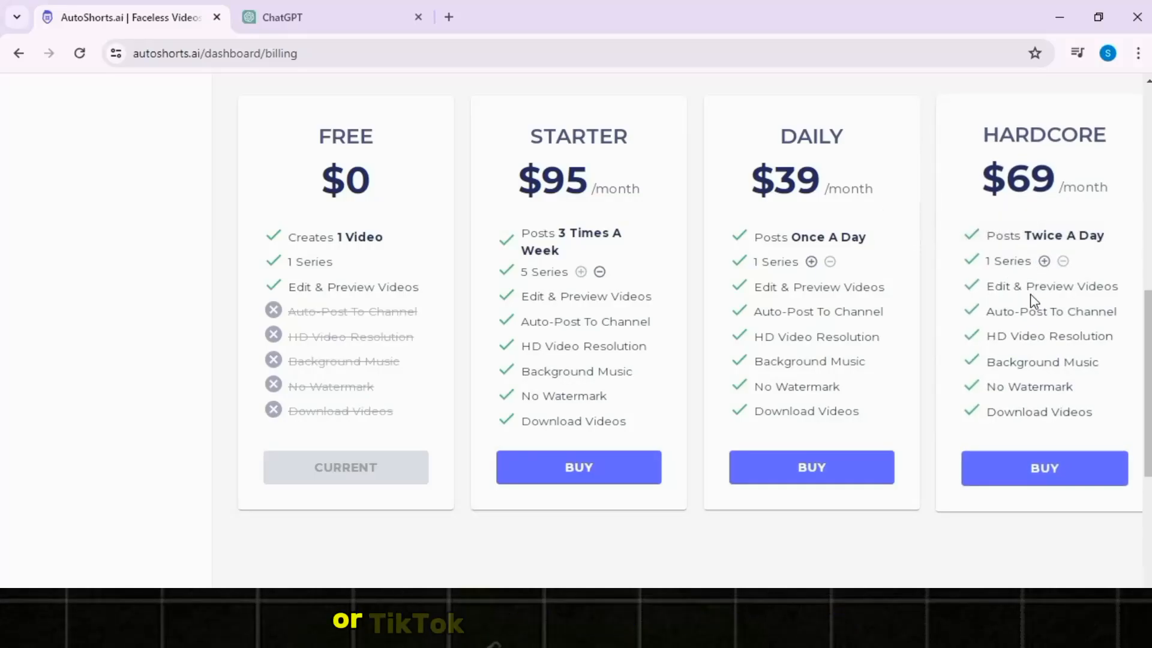
{"action": "mouse_move", "coordinate": [1044, 468]}
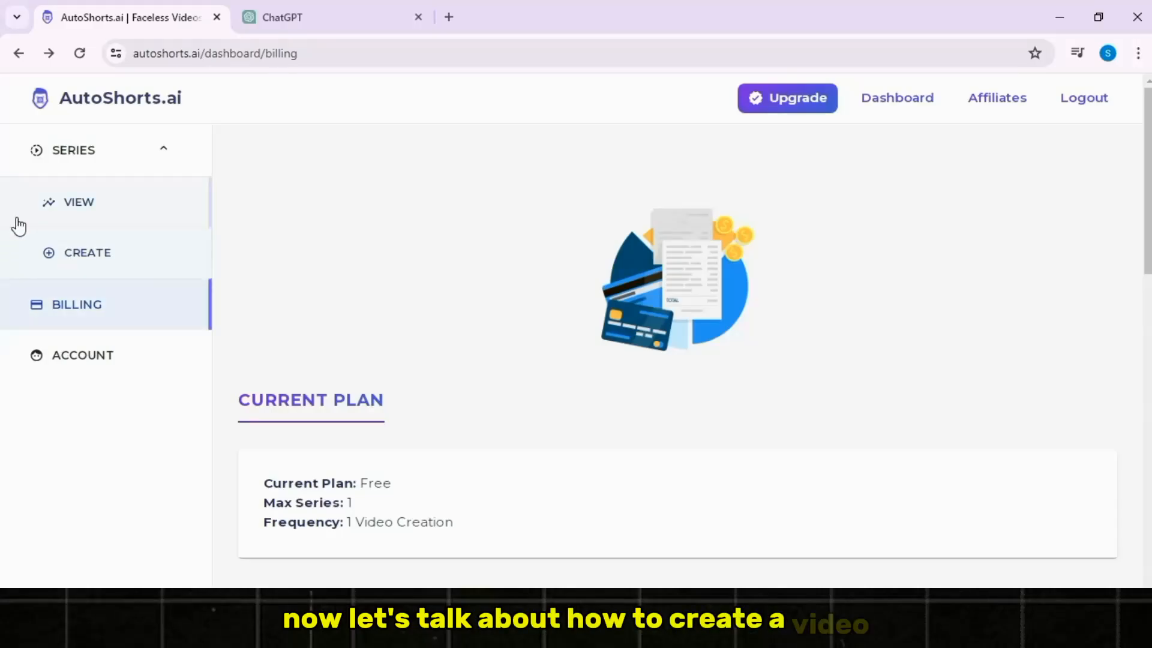
Scroll the Billing page back to the top so Starter shows 1 series at $19
{"action": "scroll", "scroll_direction": "down", "scroll_amount": 3}
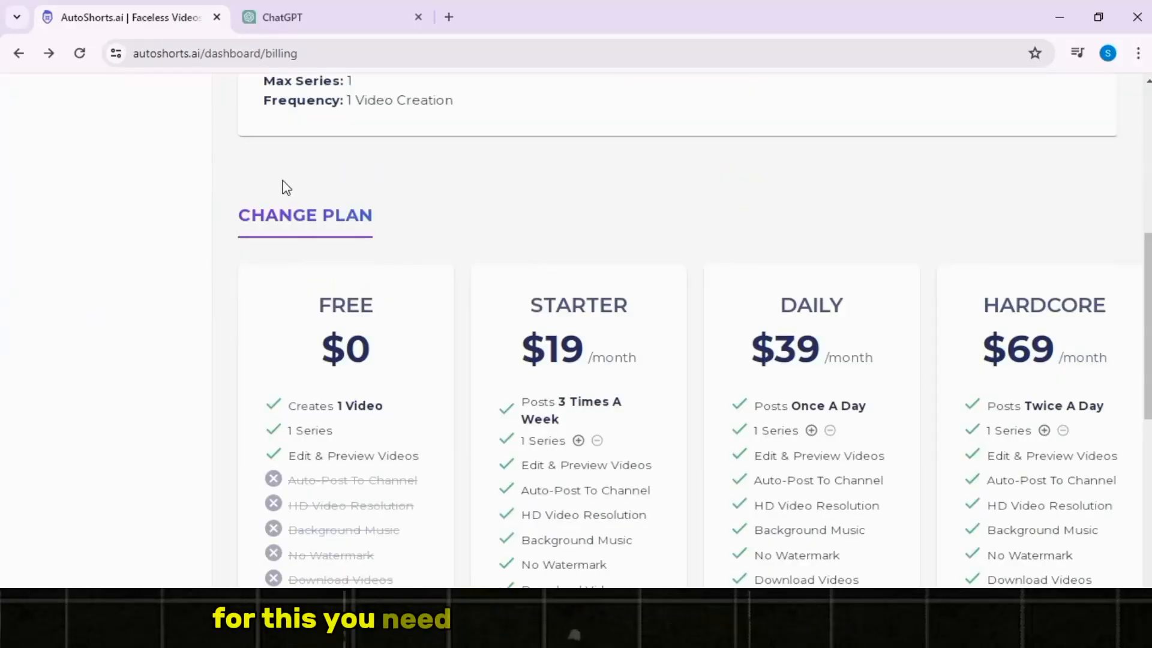
{"action": "scroll", "scroll_direction": "up", "scroll_amount": 3}
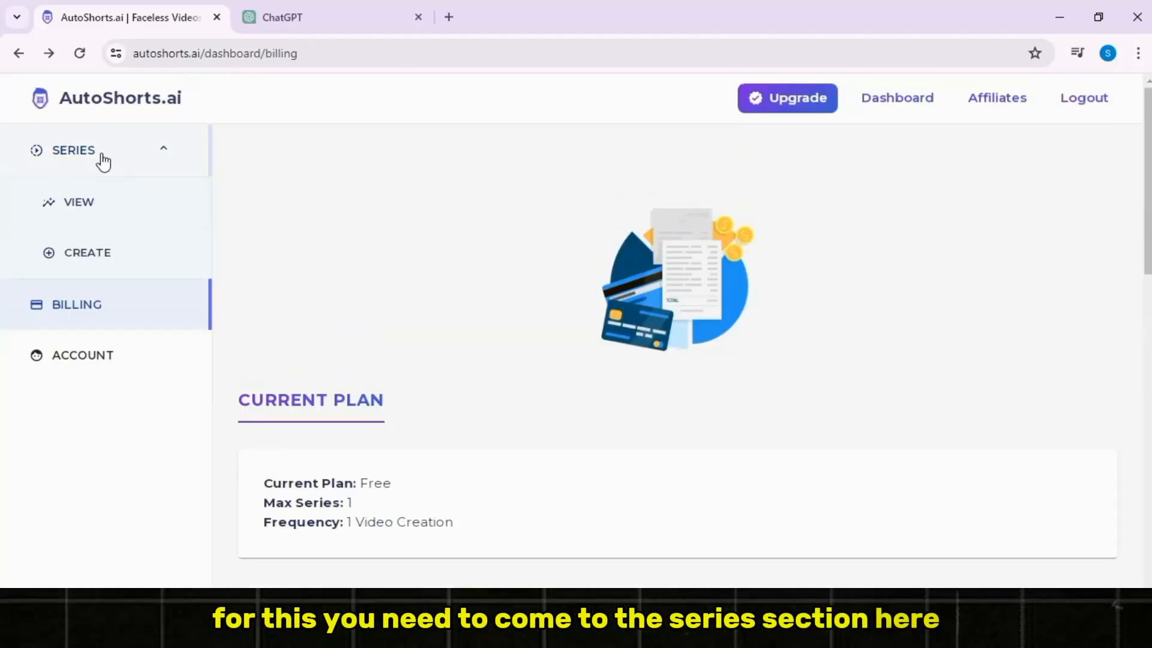
{"action": "mouse_move", "coordinate": [132, 178]}
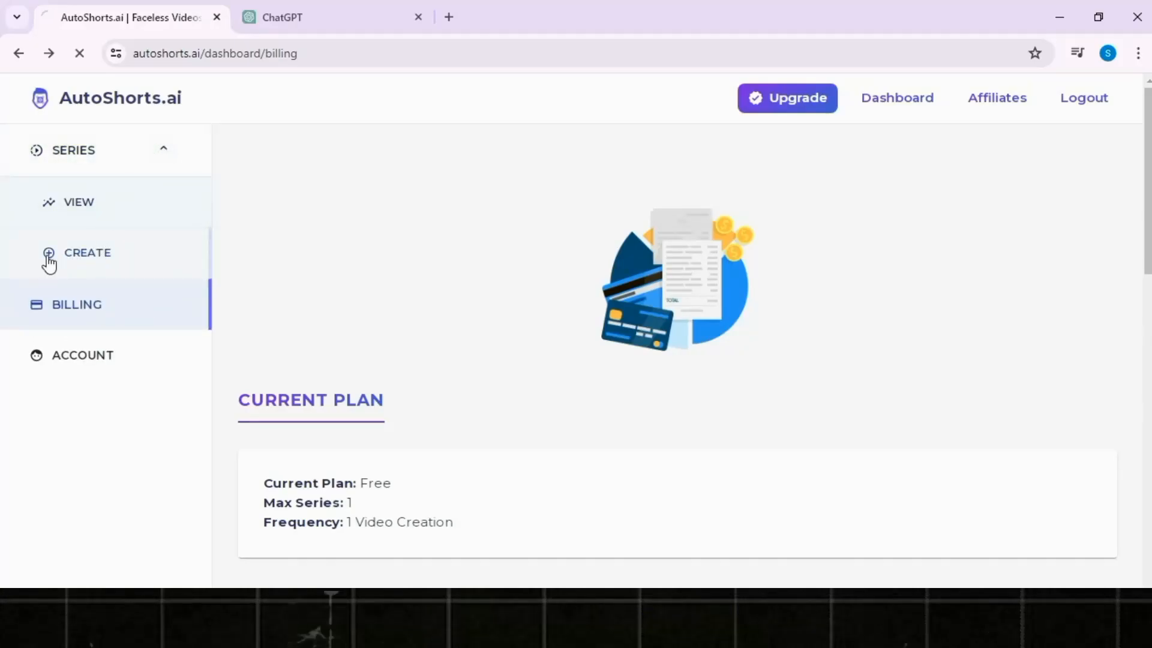
Start a new series with Email Me Instead as its video destination
{"action": "left_click", "coordinate": [86, 252]}
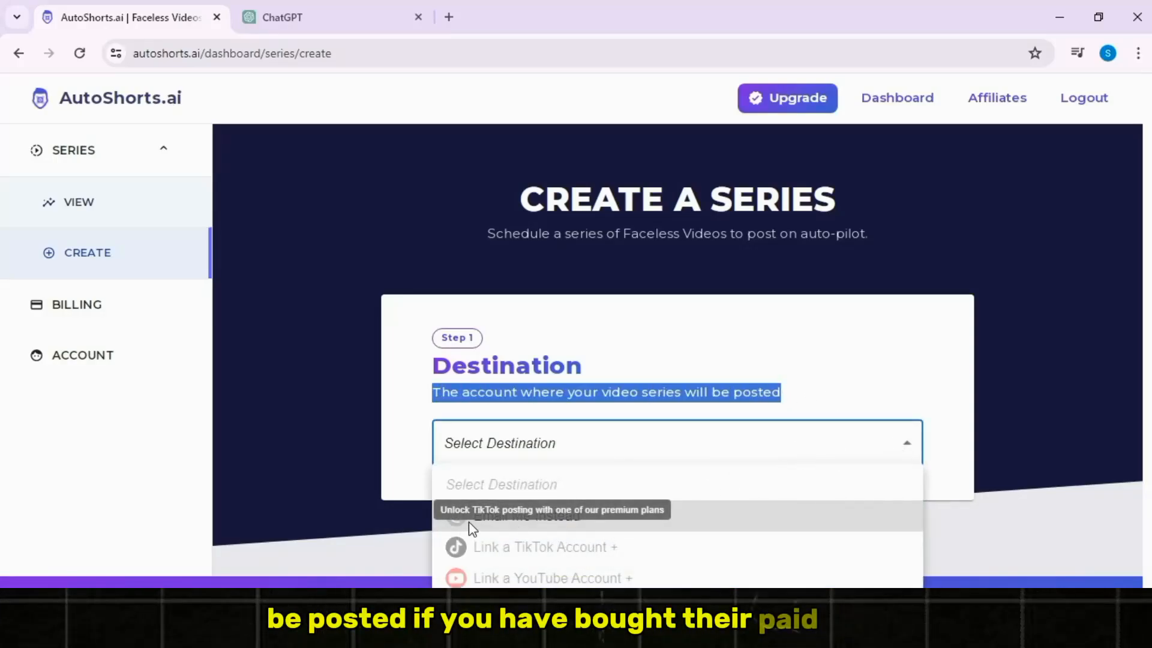
{"action": "mouse_move", "coordinate": [790, 516]}
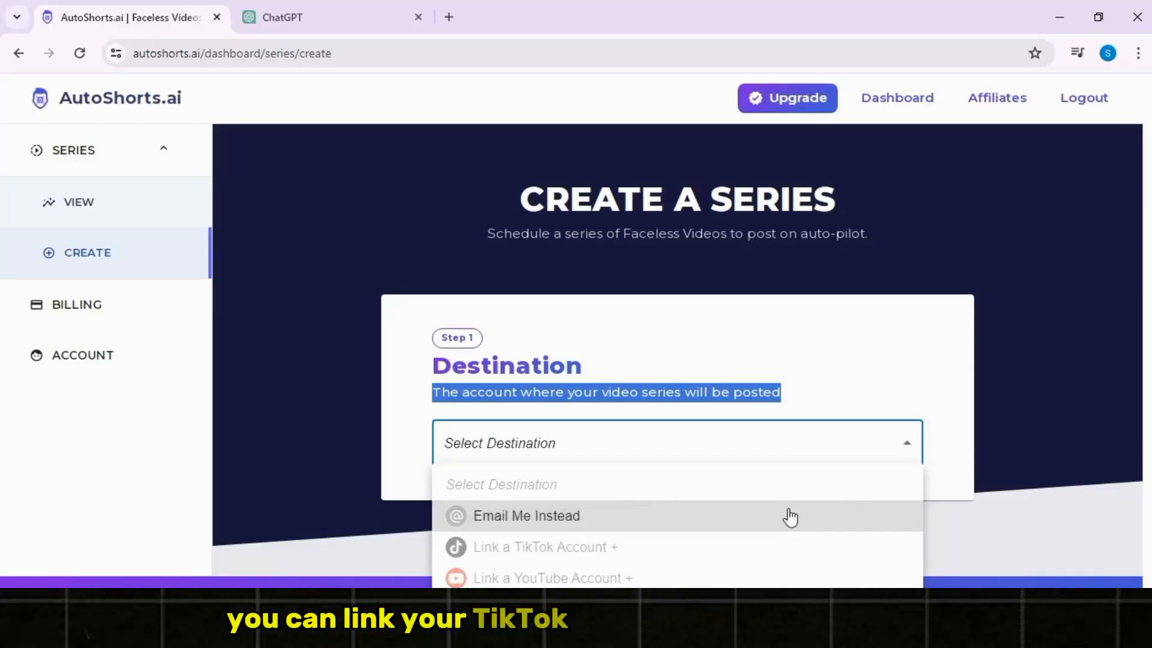
{"action": "left_click", "coordinate": [526, 515]}
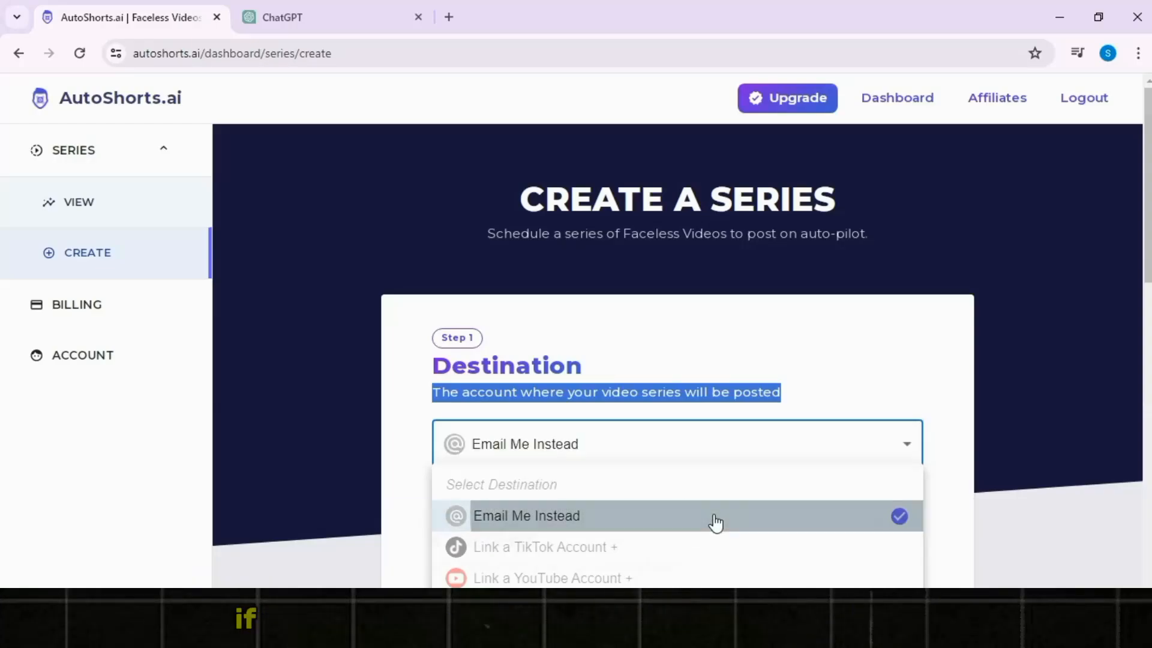
{"action": "left_click", "coordinate": [526, 515]}
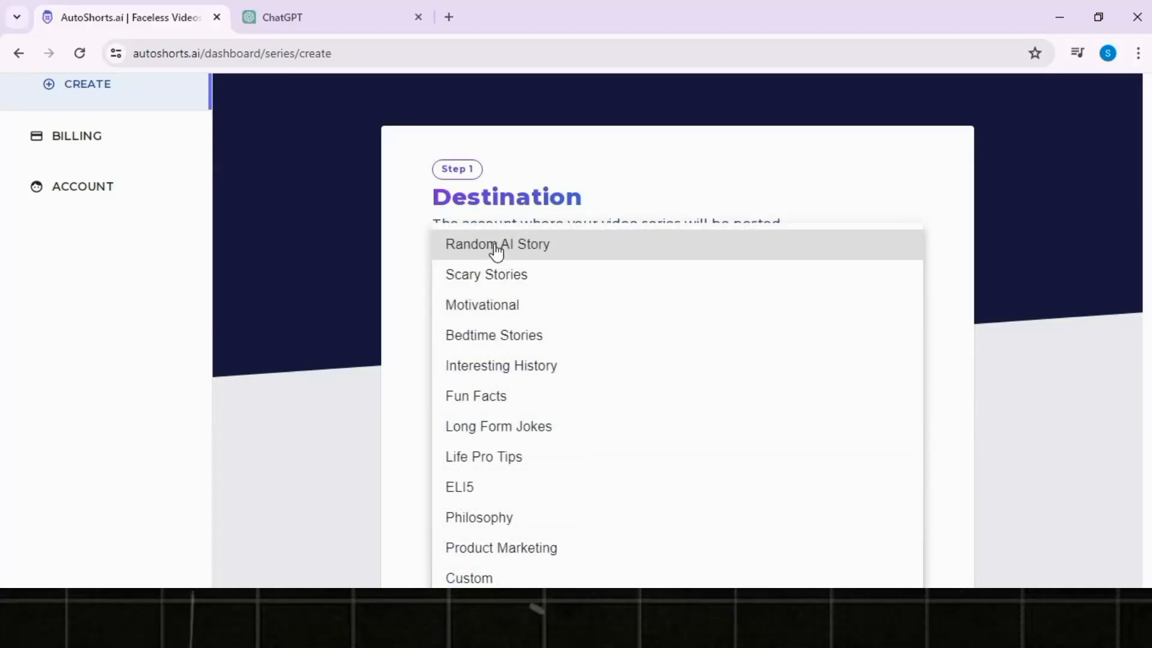
{"action": "mouse_move", "coordinate": [522, 315]}
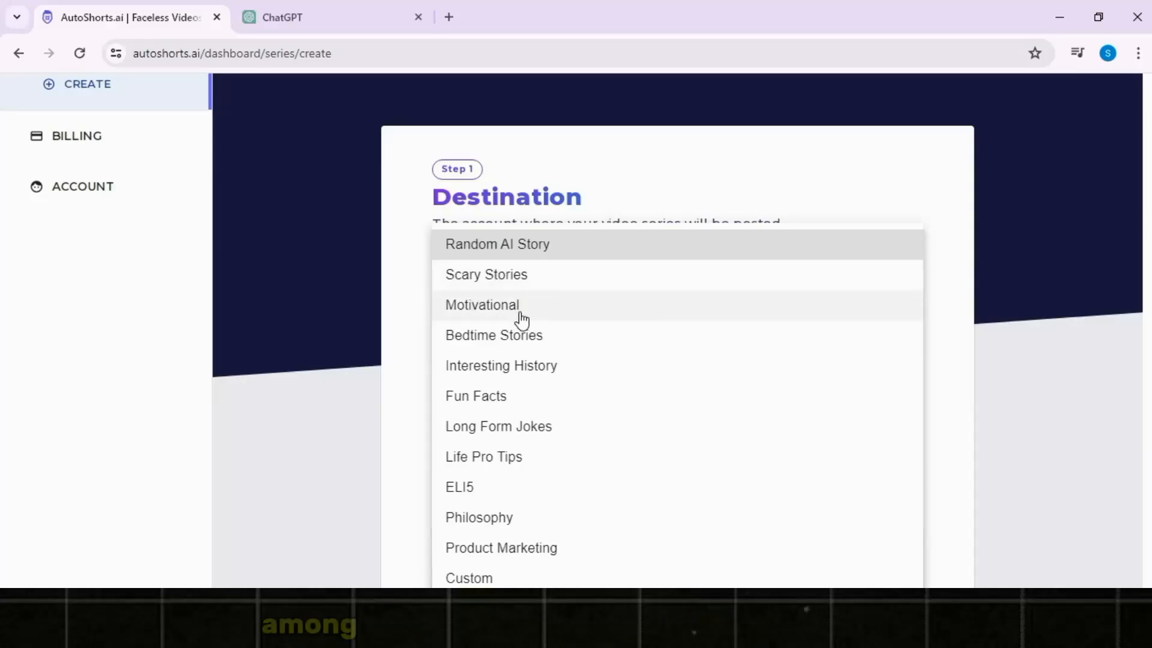
{"action": "mouse_move", "coordinate": [509, 456]}
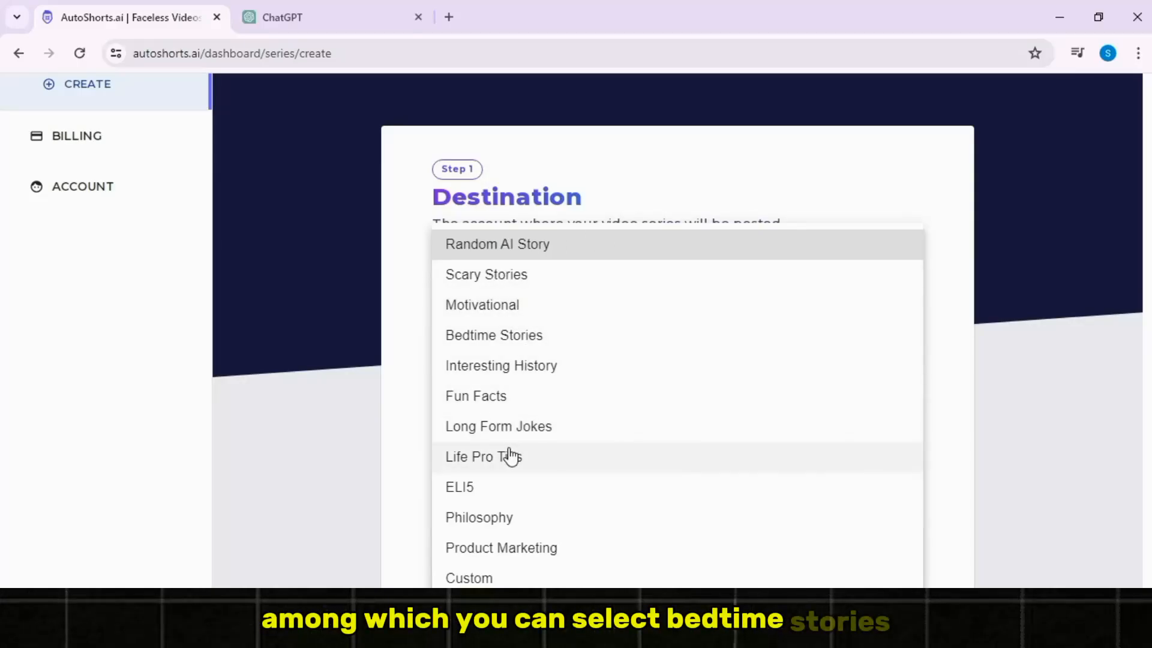
{"action": "mouse_move", "coordinate": [486, 280]}
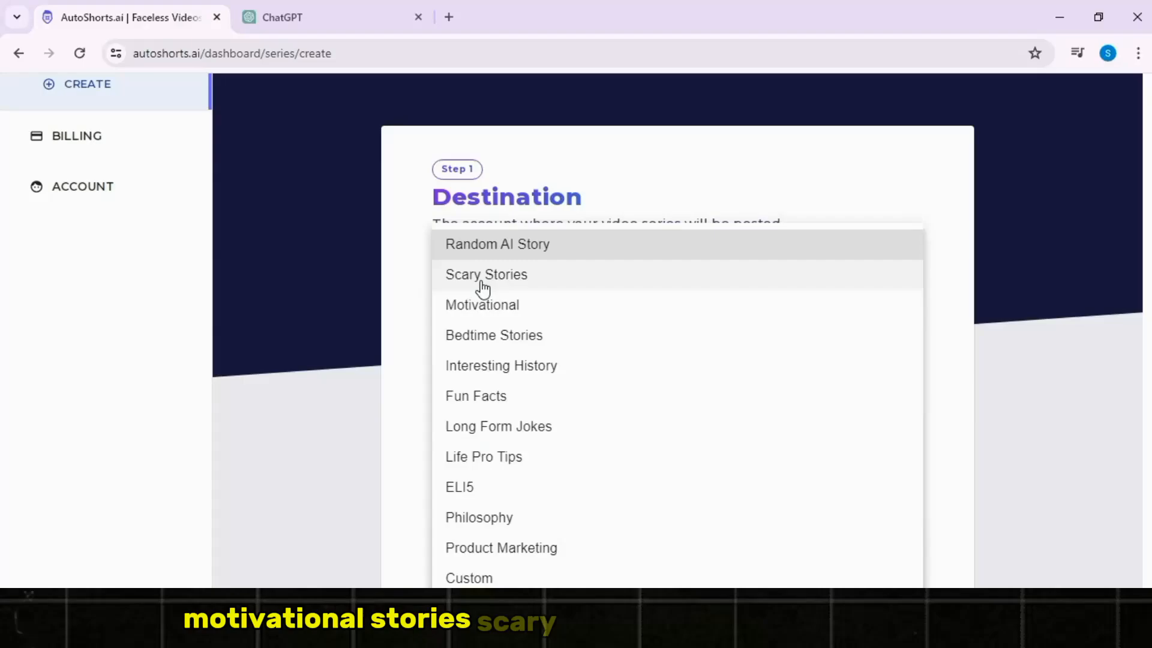
Choose Scary Stories as the series content, with narration voice Echo
{"action": "left_click", "coordinate": [486, 274]}
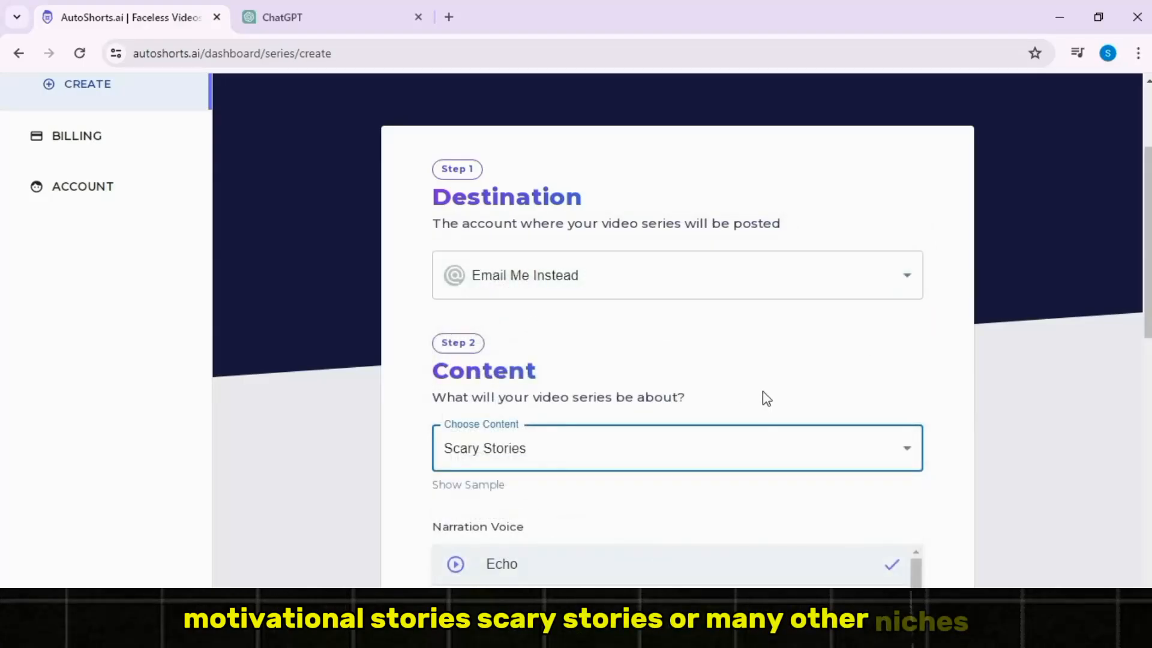
{"action": "scroll", "scroll_direction": "down", "scroll_amount": 3}
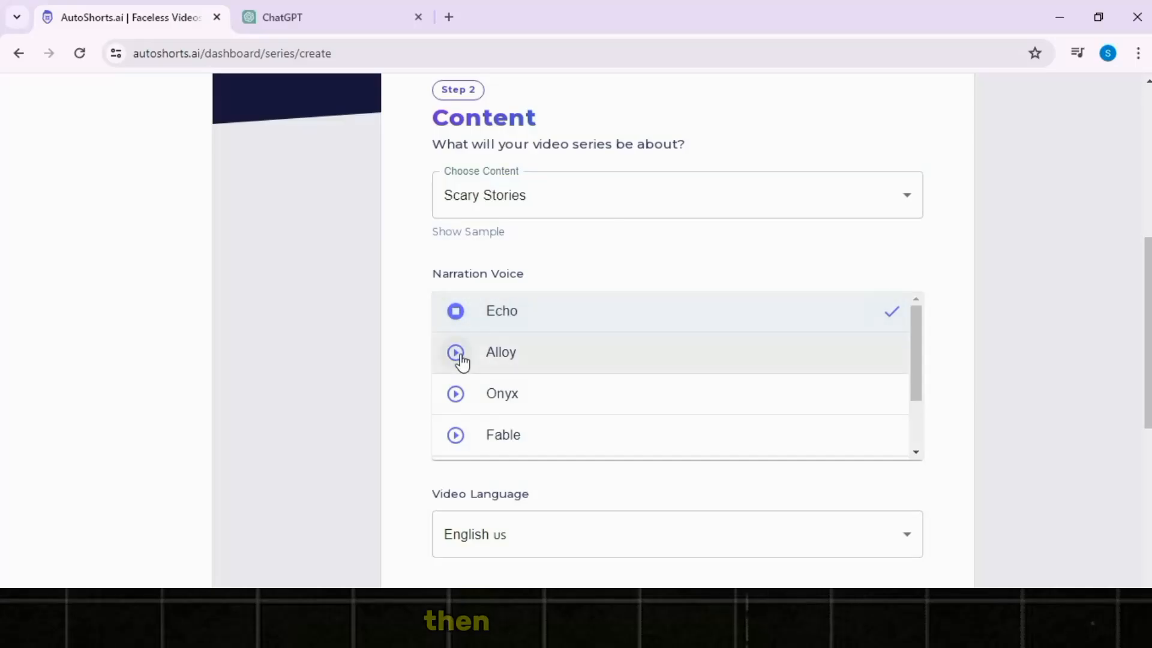
{"action": "left_click", "coordinate": [456, 393]}
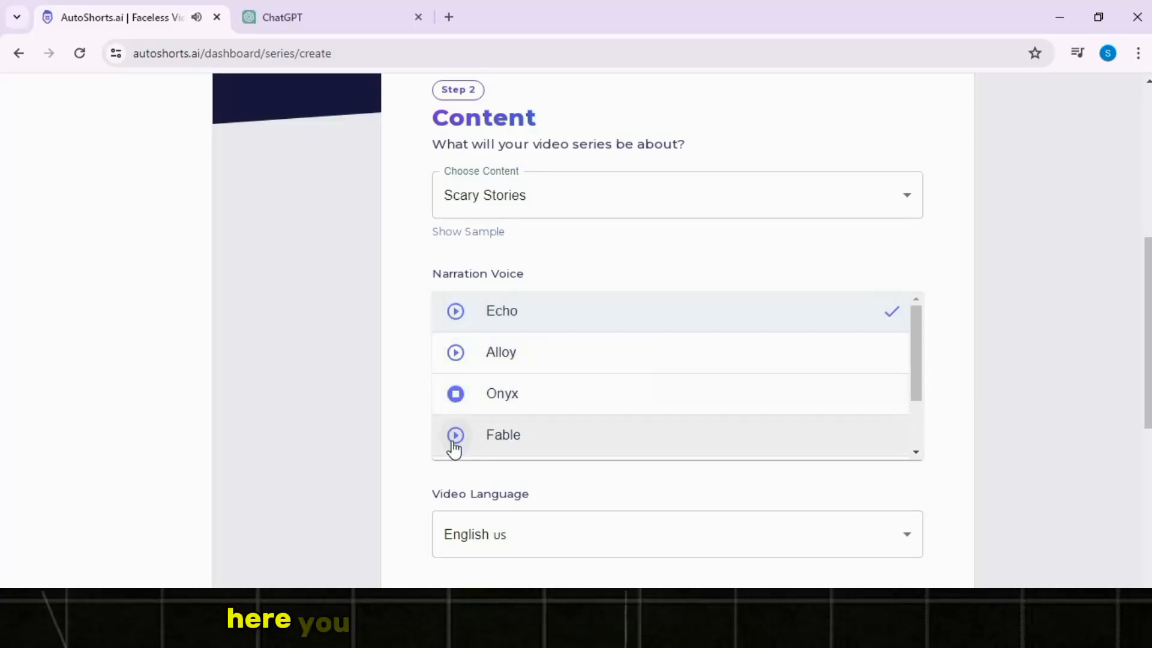
{"action": "scroll", "scroll_direction": "down", "scroll_amount": 3}
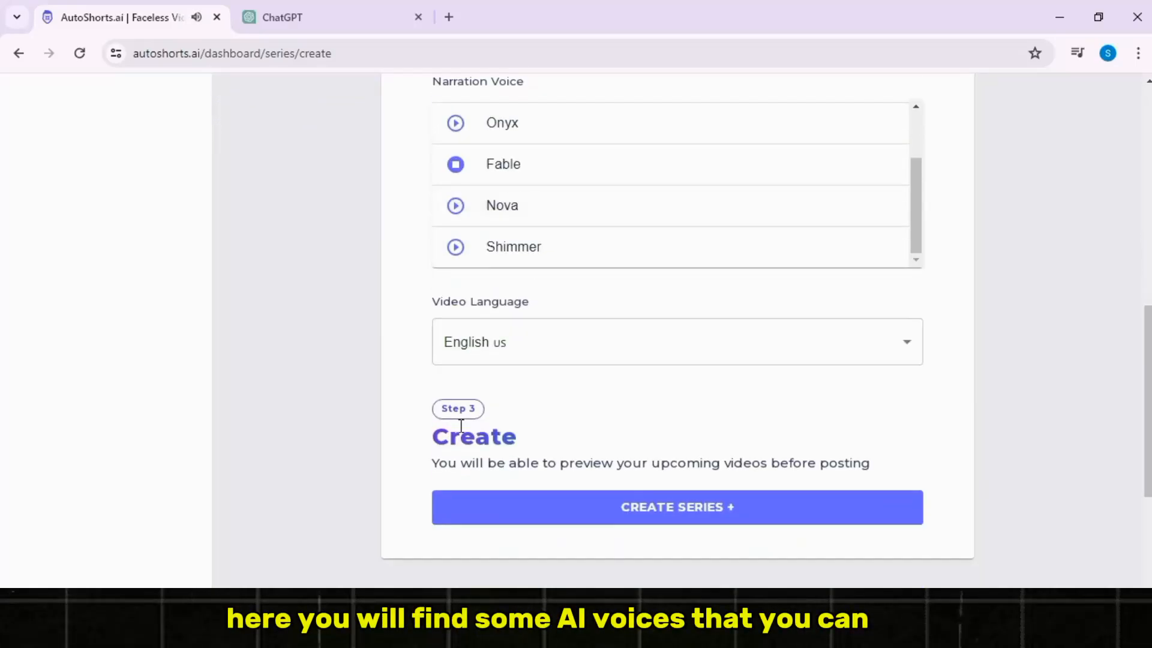
{"action": "scroll", "scroll_direction": "up", "scroll_amount": 3}
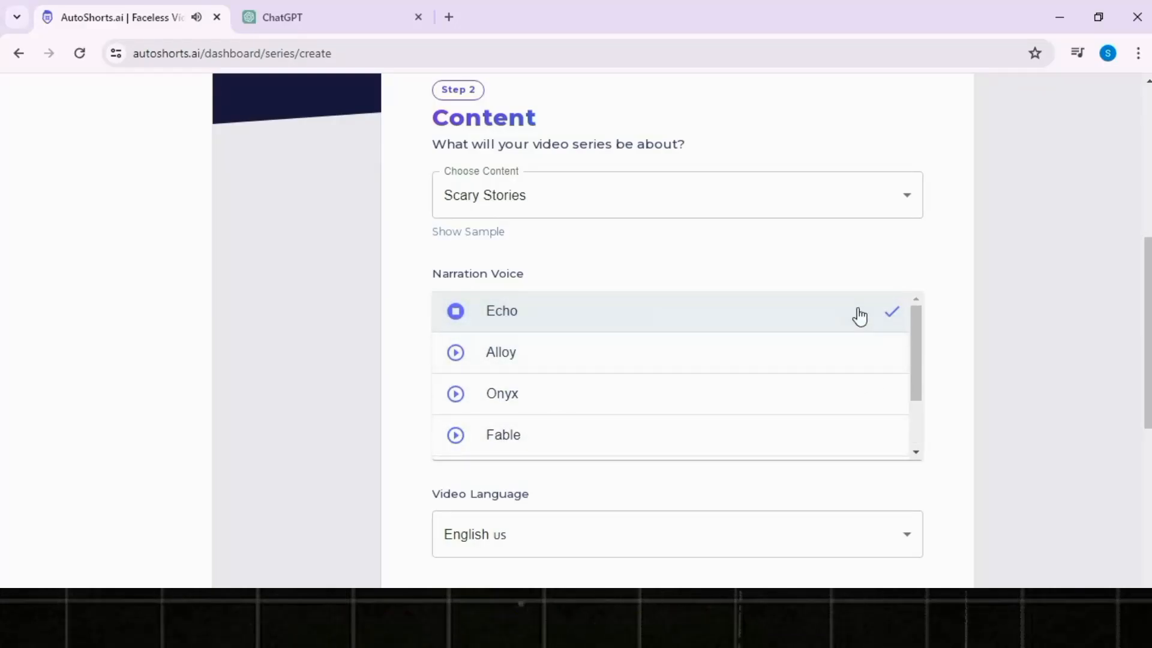
{"action": "scroll", "scroll_direction": "down", "scroll_amount": 3}
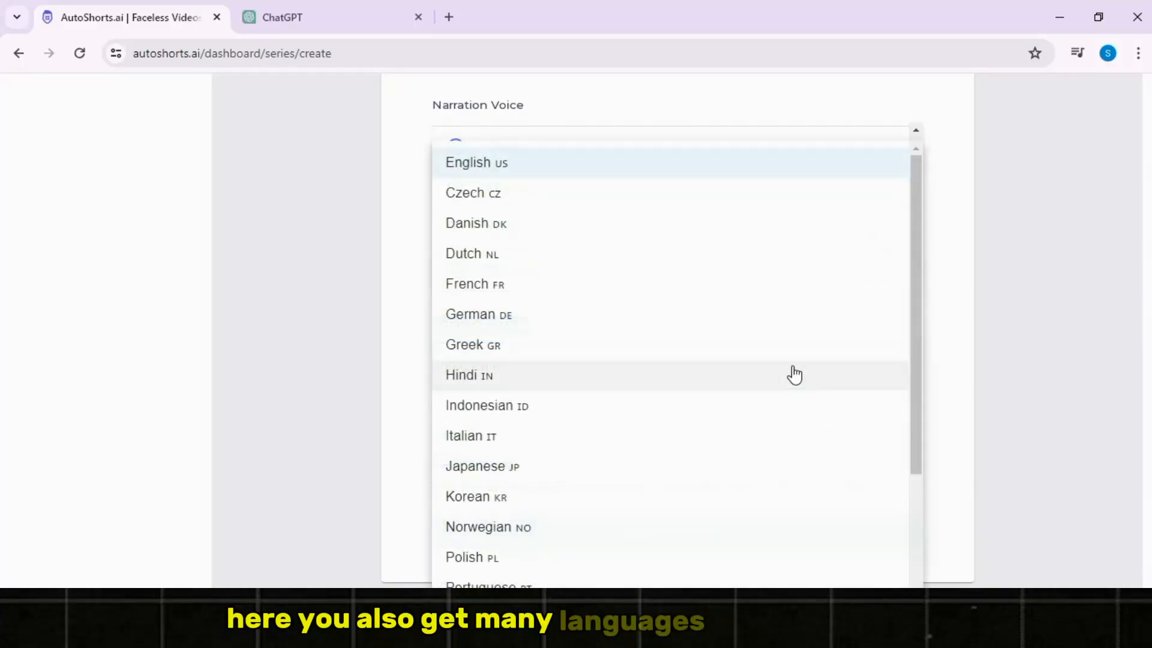
Keep English US and create the series, queuing "Whispers in the Shadows" for rendering
{"action": "scroll", "scroll_direction": "down", "scroll_amount": 3}
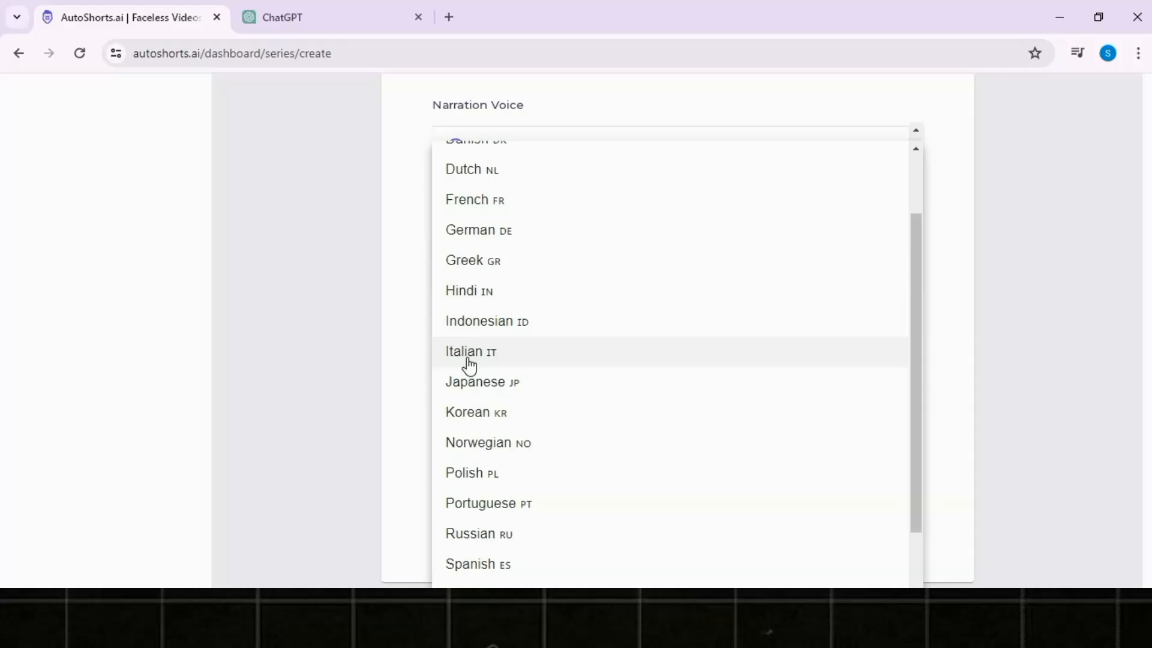
{"action": "scroll", "scroll_direction": "up", "scroll_amount": 3}
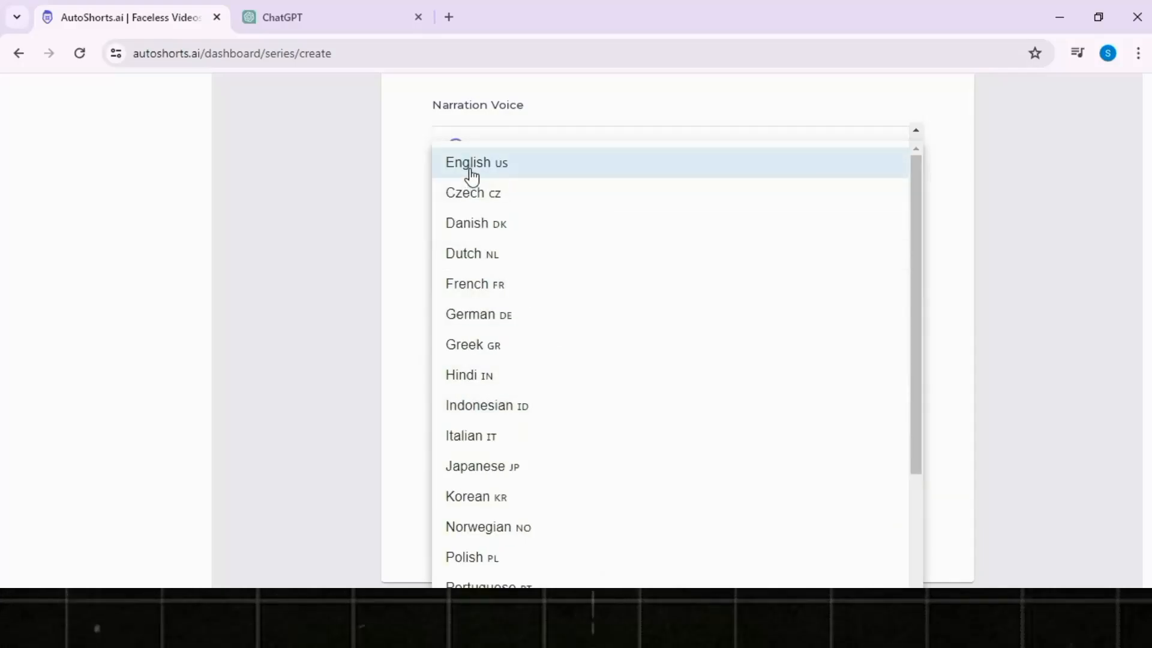
{"action": "left_click", "coordinate": [477, 162]}
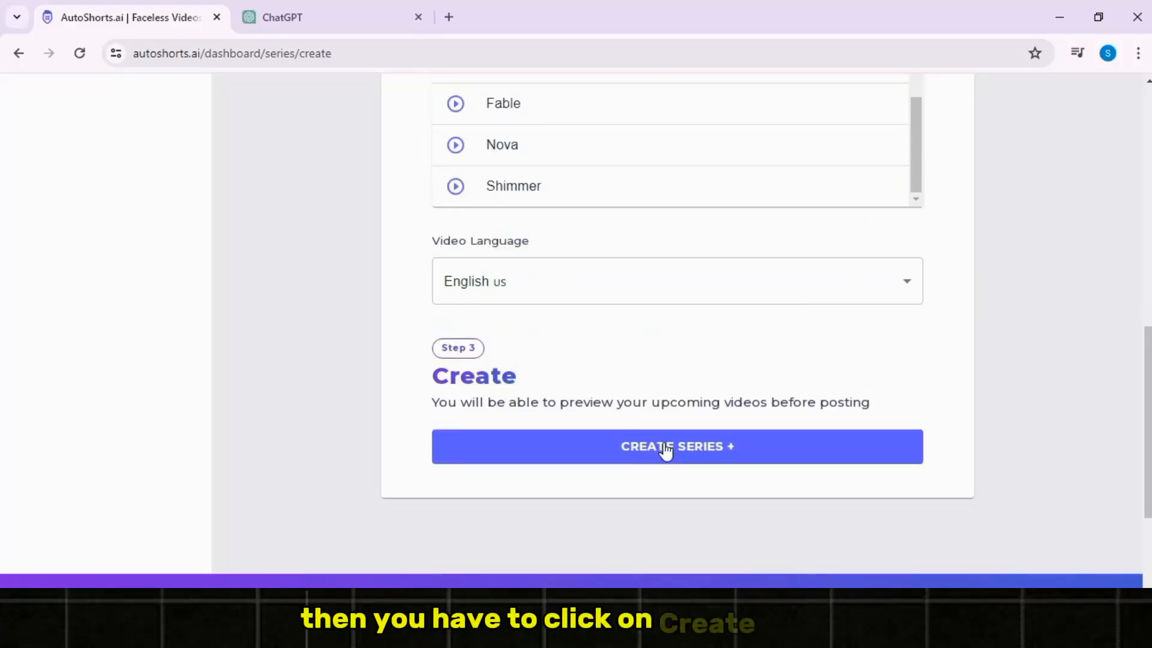
{"action": "left_click", "coordinate": [677, 446]}
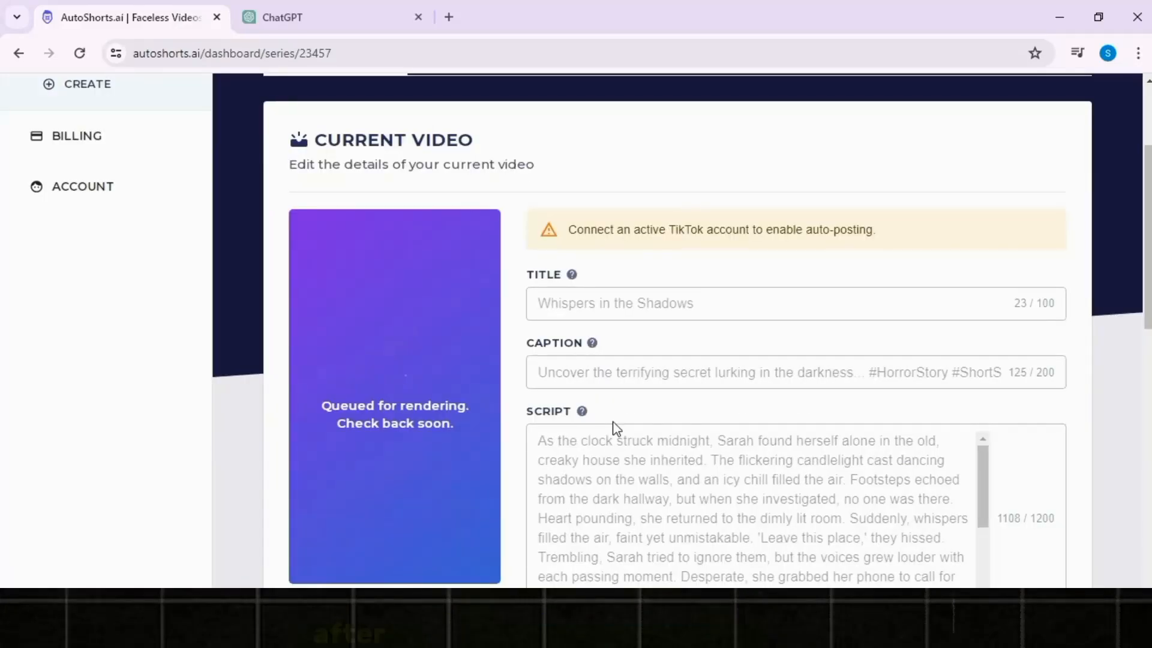
{"action": "scroll", "scroll_direction": "down", "scroll_amount": 3}
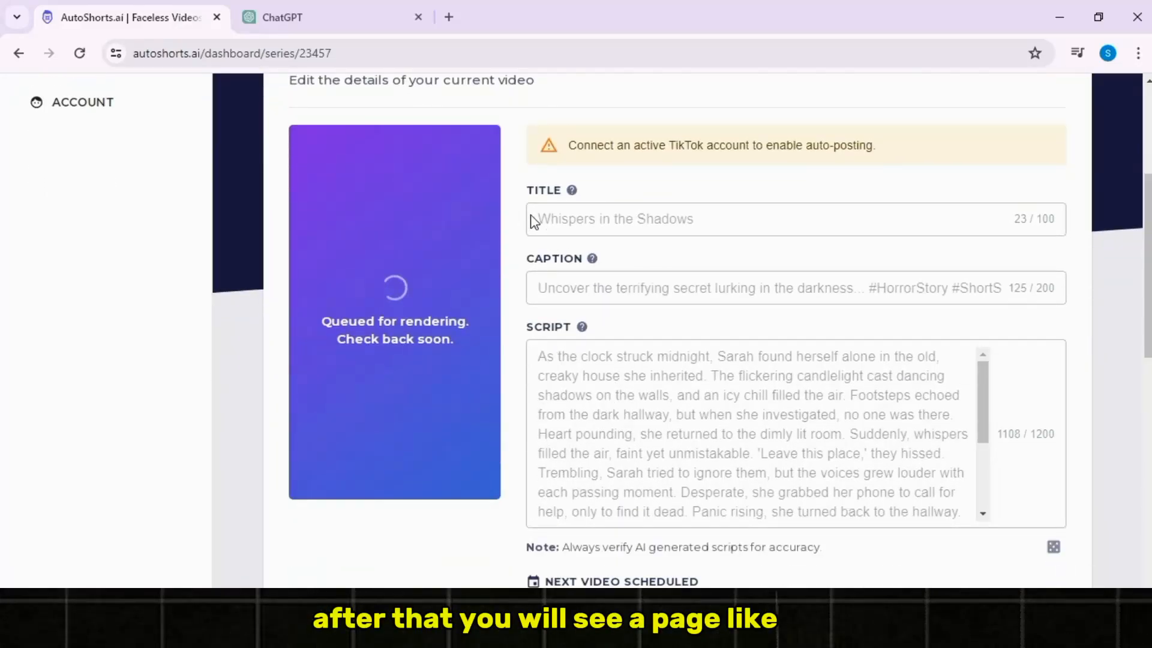
{"action": "triple_click", "coordinate": [615, 218]}
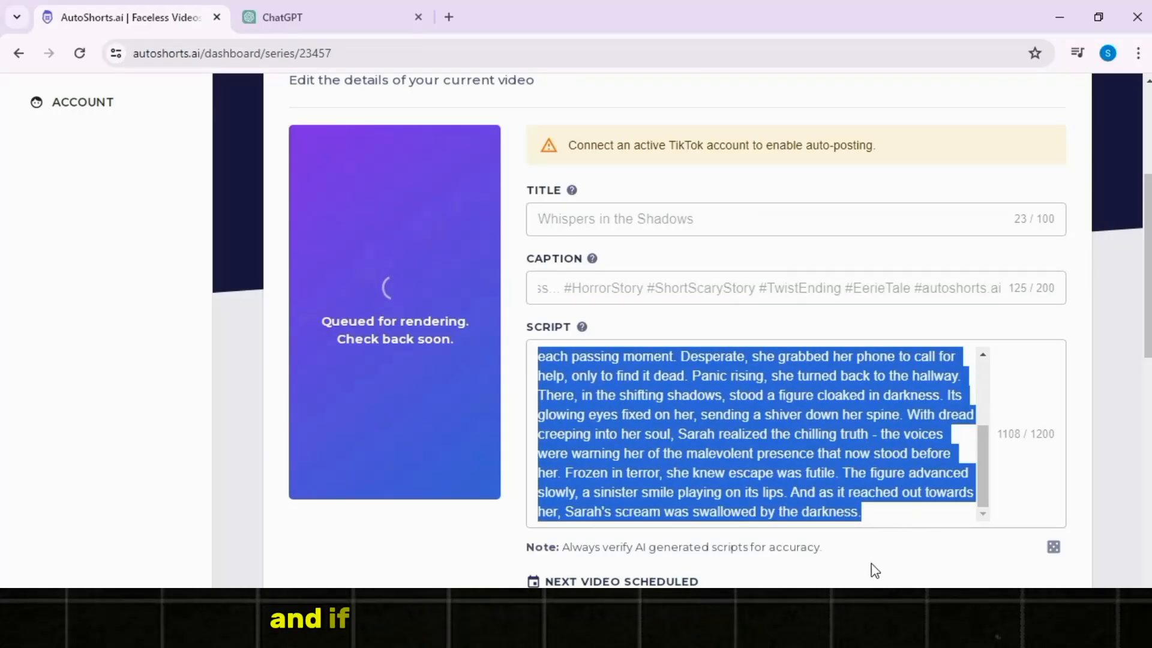
{"action": "scroll", "scroll_direction": "down", "scroll_amount": 3}
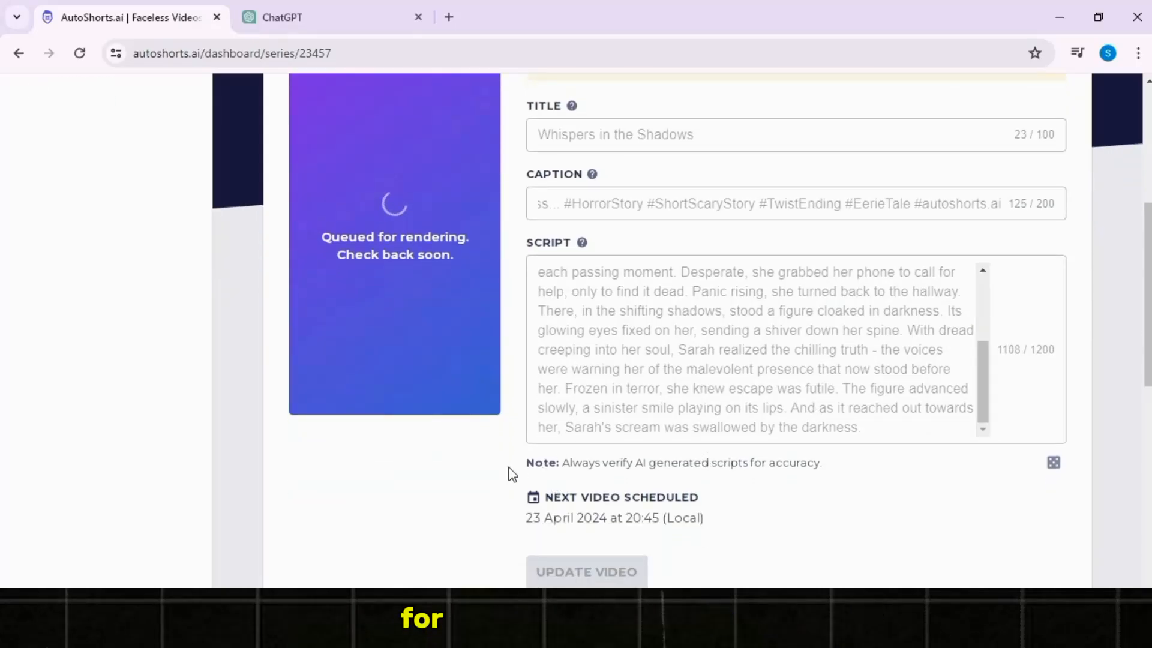
{"action": "mouse_move", "coordinate": [566, 491]}
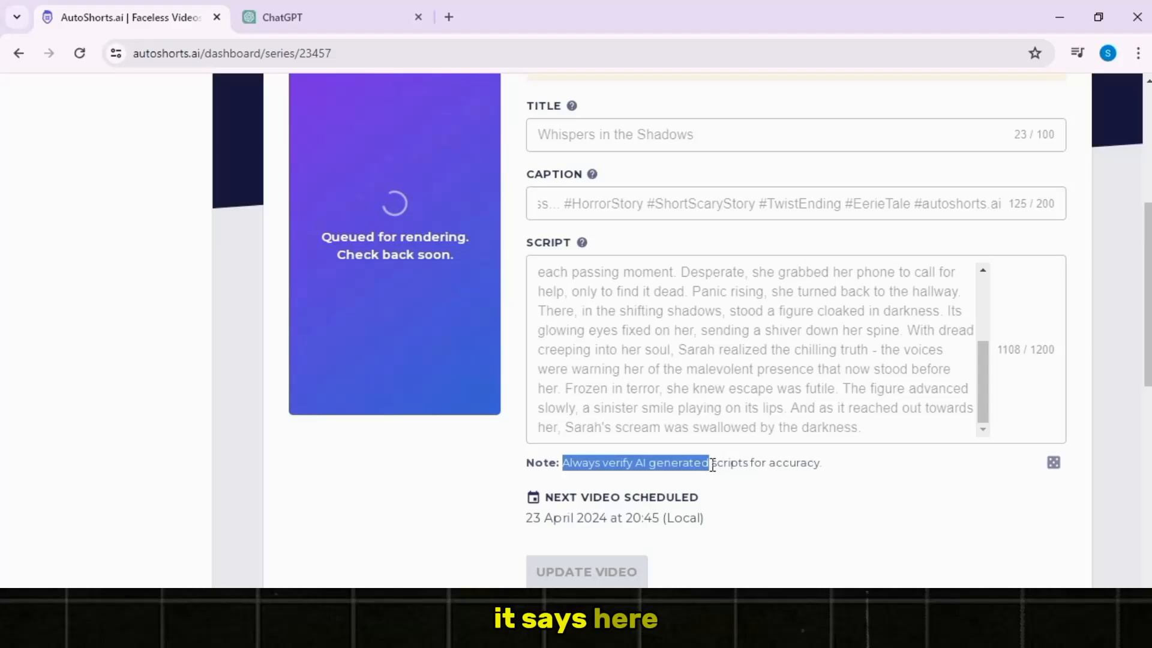
{"action": "mouse_move", "coordinate": [747, 491]}
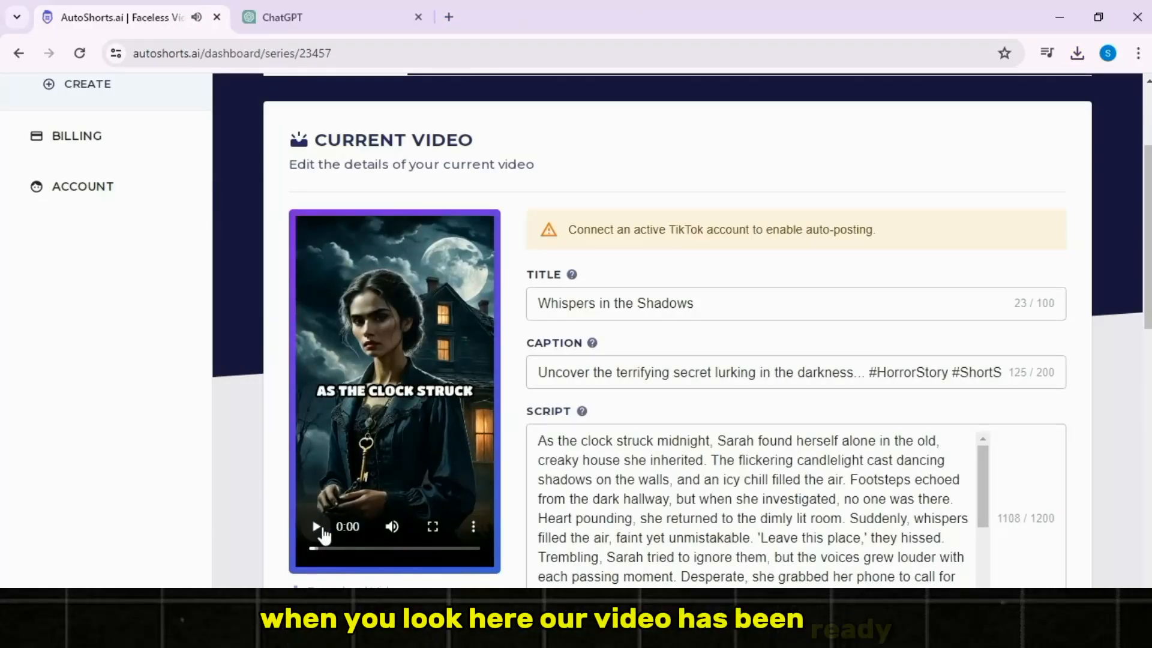
Play the rendered "Whispers in the Shadows" short in the Current Video panel
{"action": "left_click", "coordinate": [432, 527]}
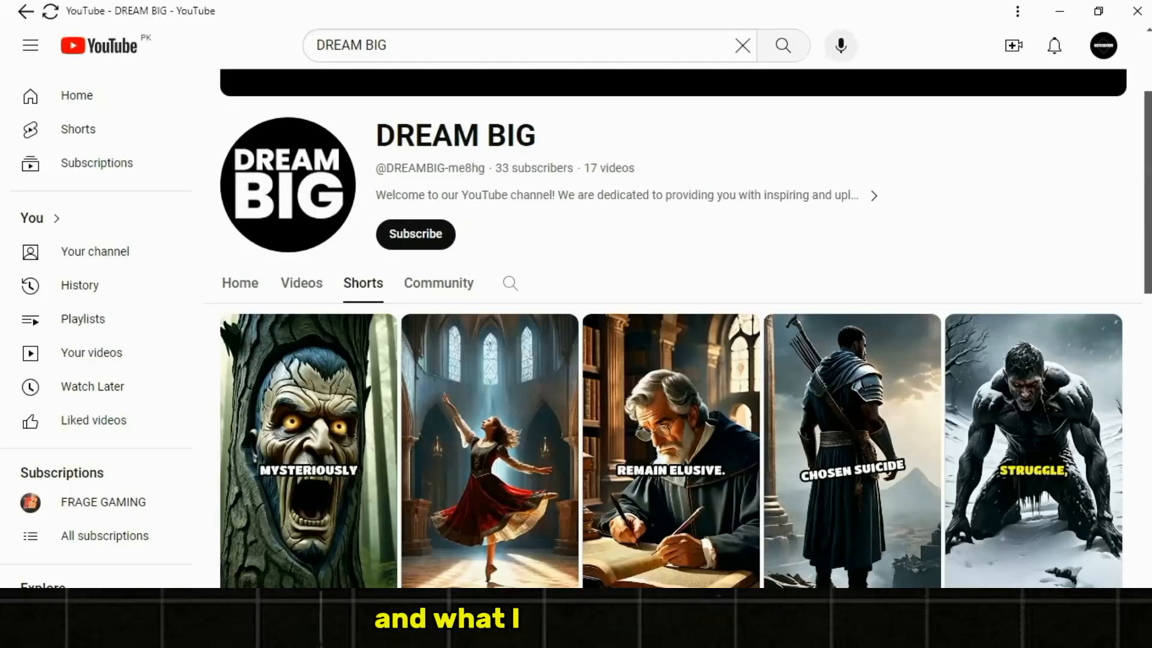
{"action": "scroll", "scroll_direction": "down", "scroll_amount": 3}
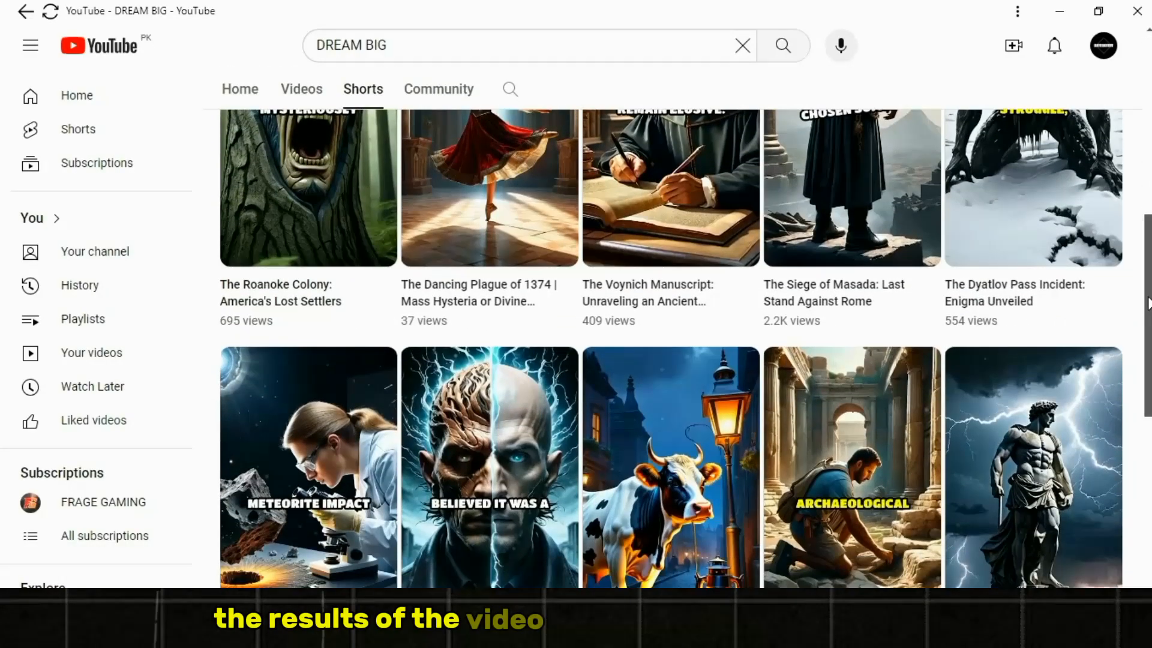
{"action": "scroll", "scroll_direction": "down", "scroll_amount": 3}
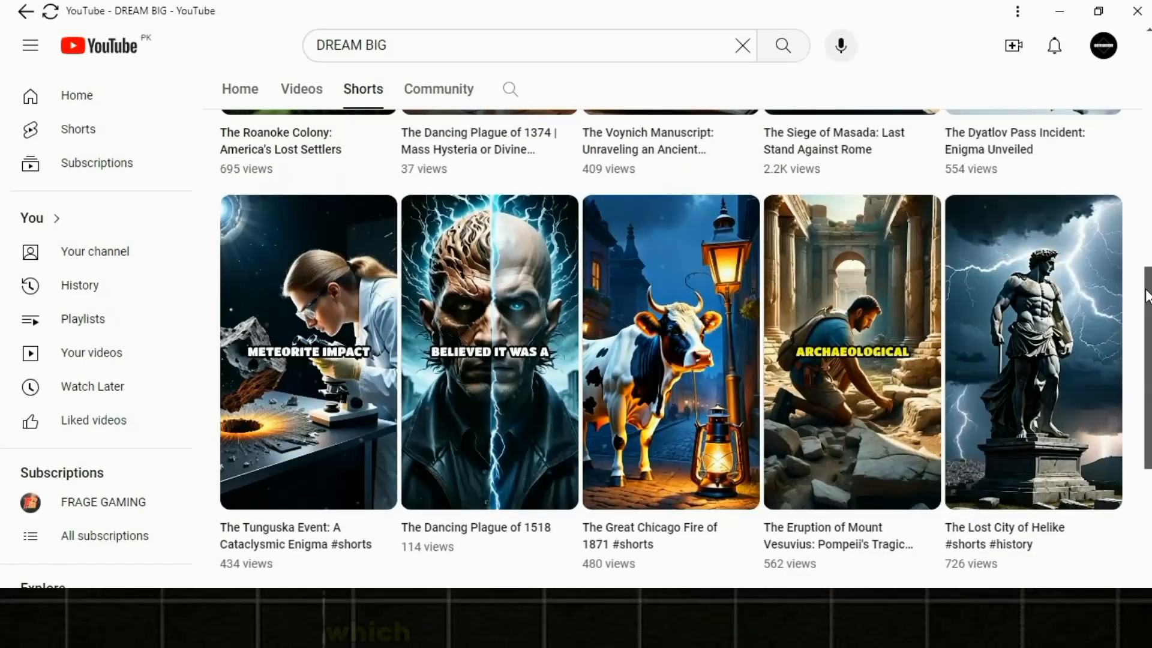
{"action": "scroll", "scroll_direction": "down", "scroll_amount": 3}
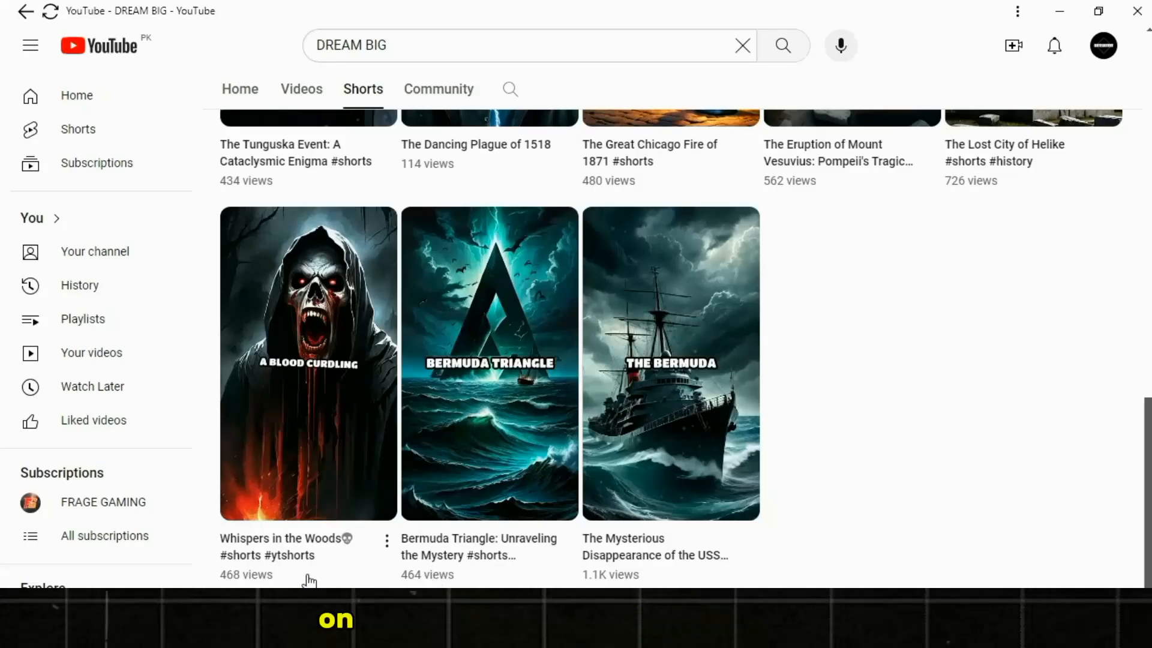
{"action": "scroll", "scroll_direction": "up", "scroll_amount": 3}
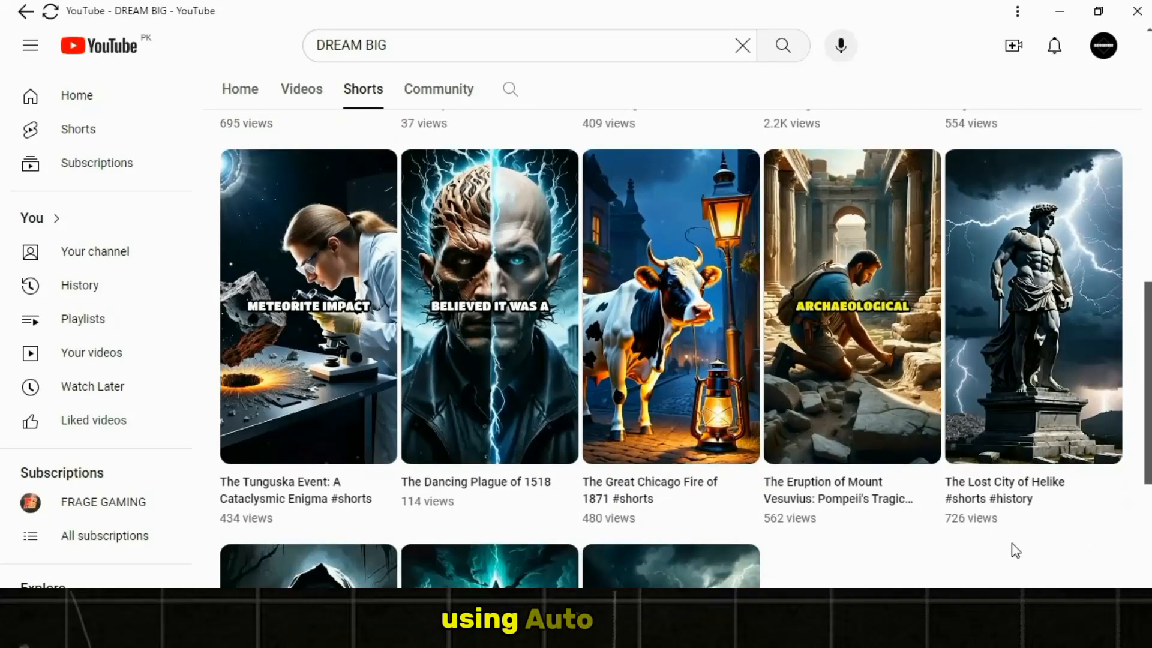
{"action": "mouse_move", "coordinate": [620, 528]}
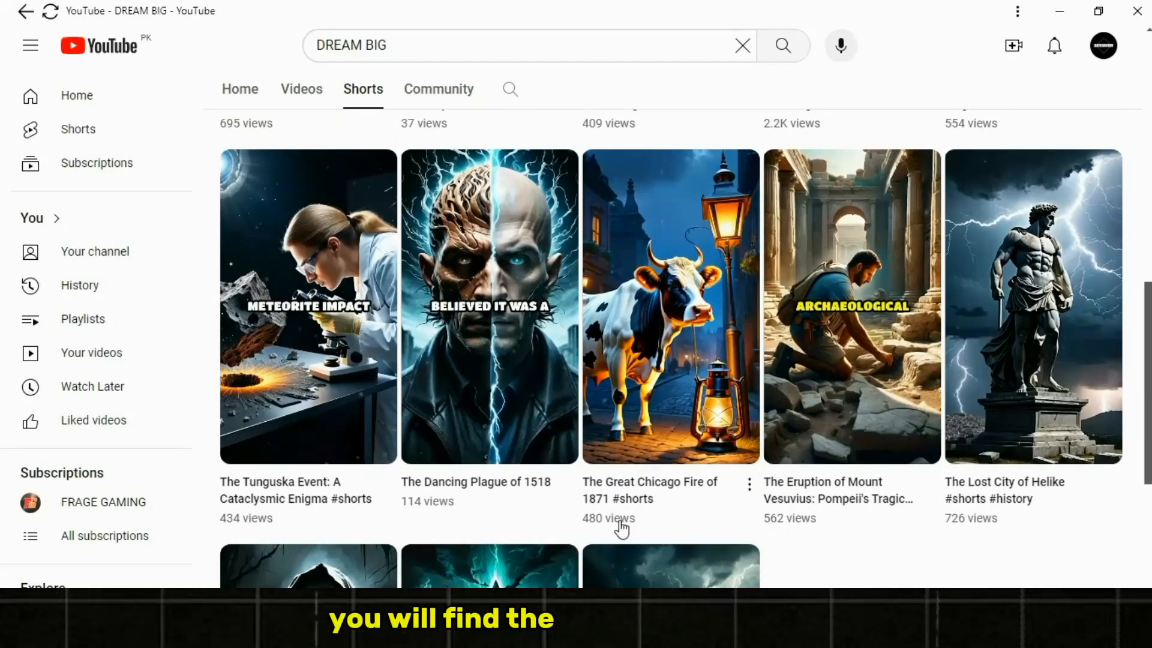
{"action": "scroll", "scroll_direction": "up", "scroll_amount": 3}
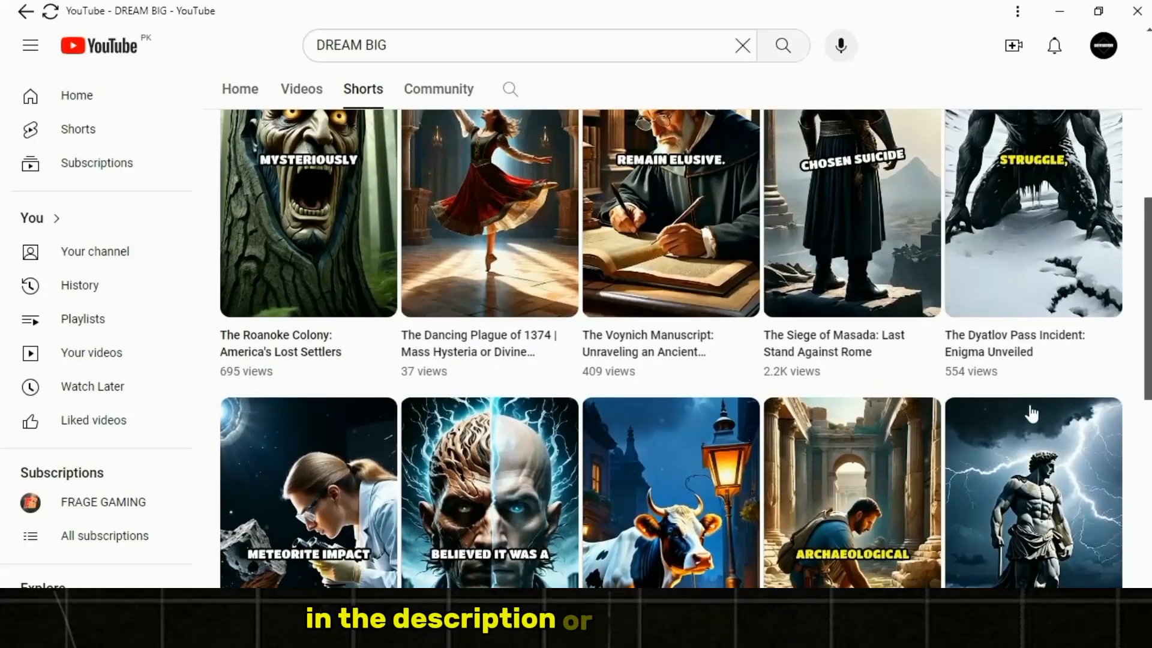